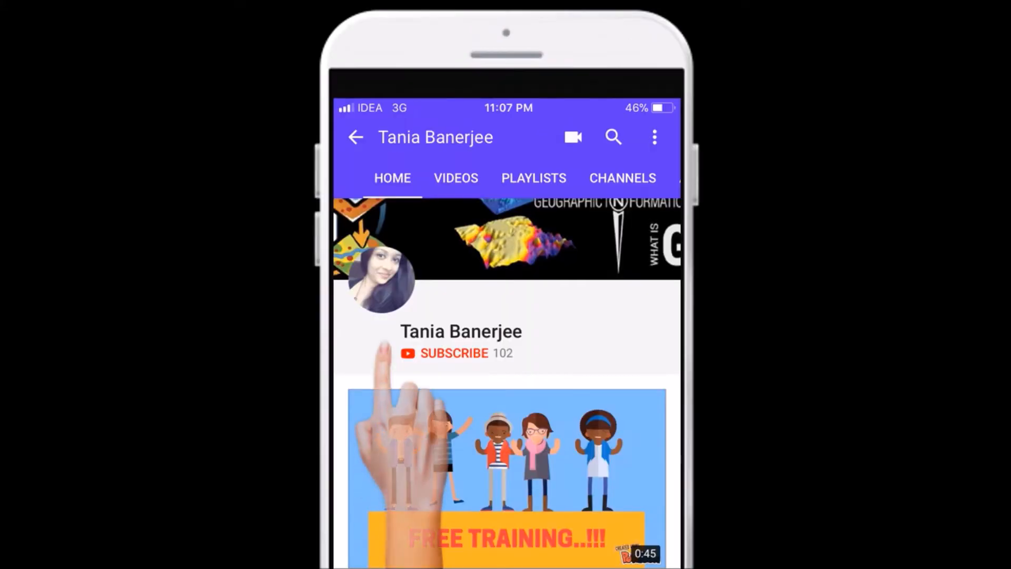
- Subscribe to the Tania Banerjee channel and switch on its notifications with the bell
{"action": "left_click", "coordinate": [451, 353]}
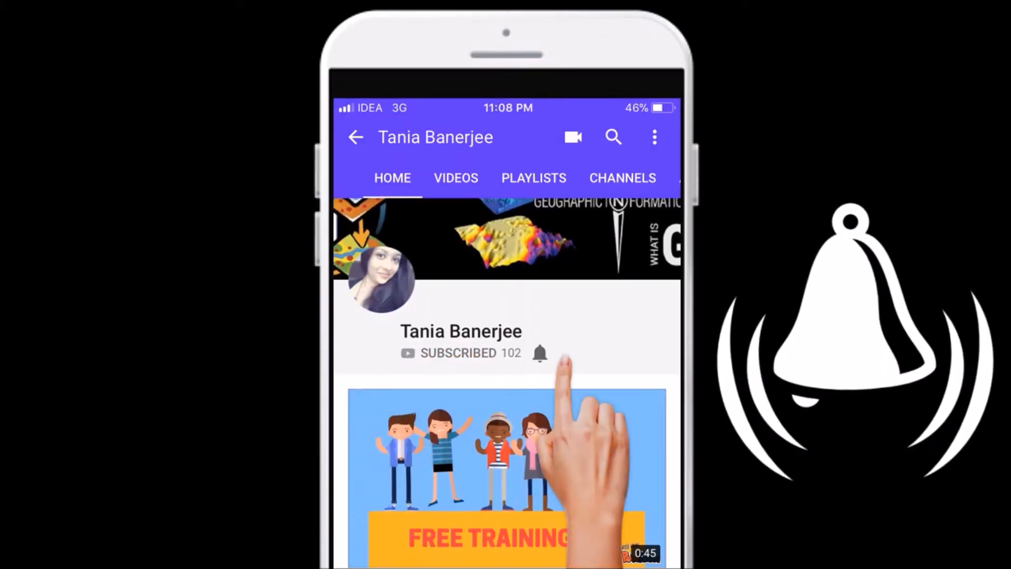
{"action": "left_click", "coordinate": [539, 353]}
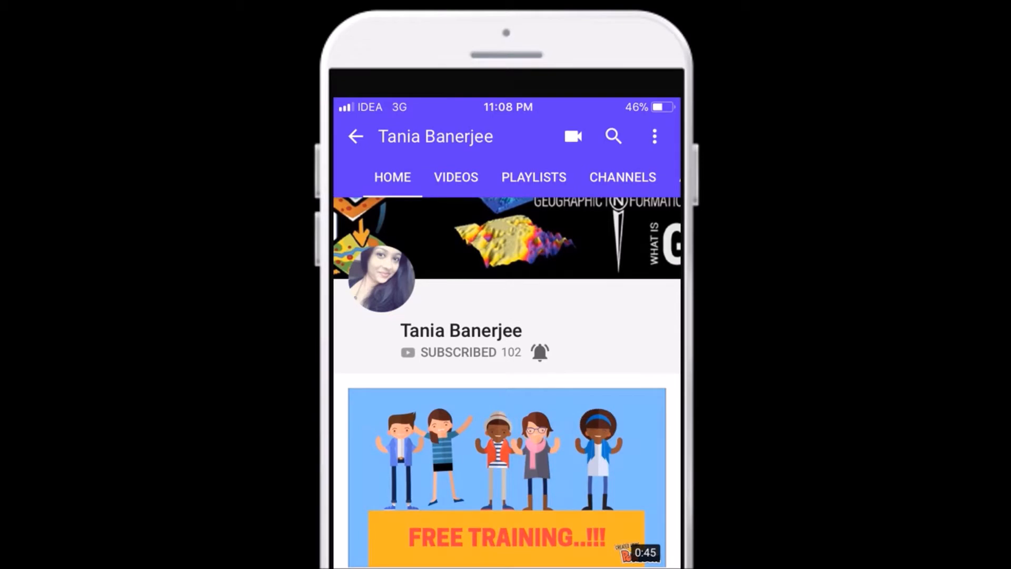
{"action": "scroll", "scroll_direction": "down", "scroll_amount": 3}
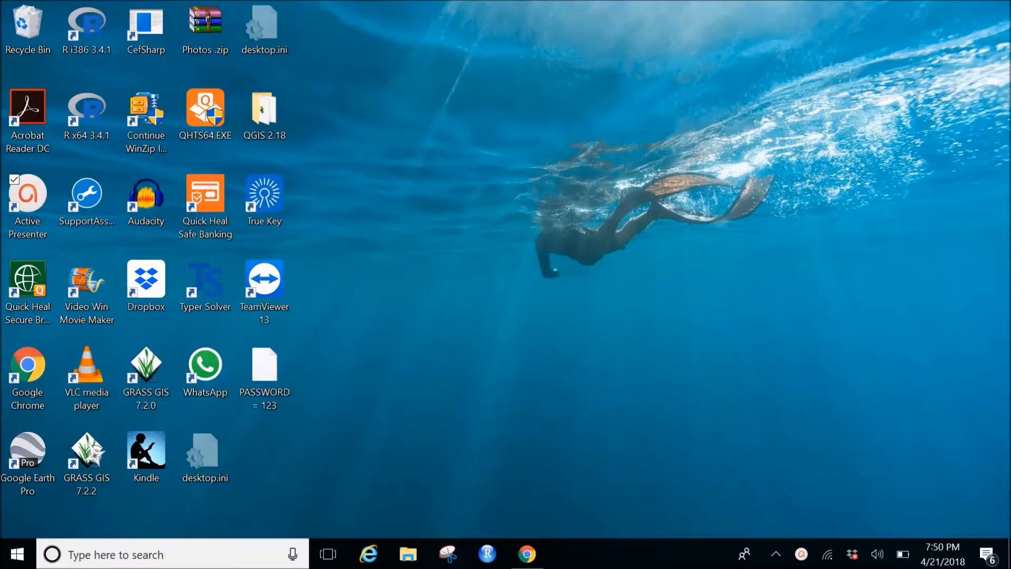
{"action": "mouse_move", "coordinate": [526, 554]}
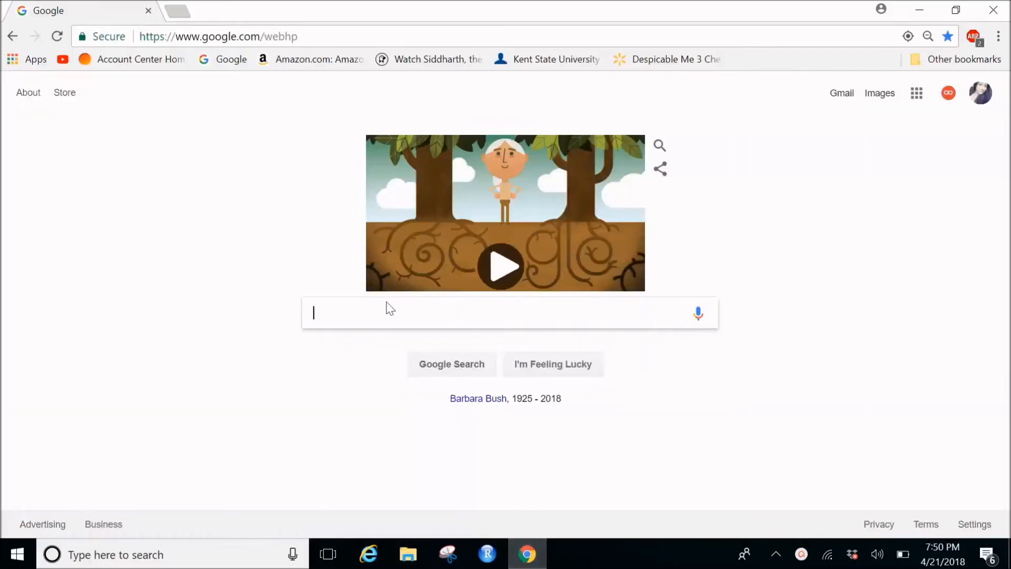
- Type 'google eat' and pick the 'google earth pro' search suggestion
{"action": "type", "text": "g"}
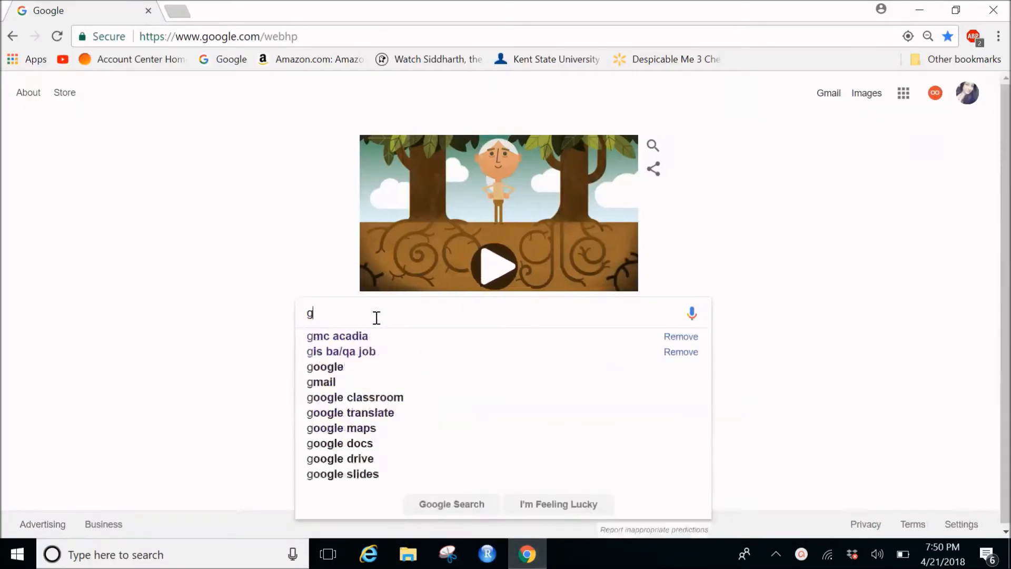
{"action": "type", "text": "oogle eat"}
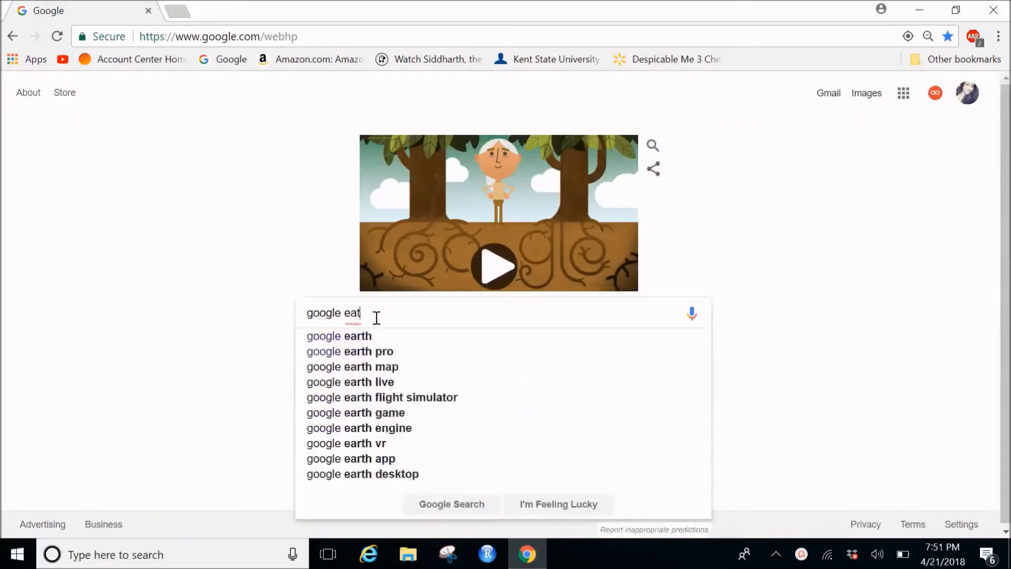
{"action": "left_click", "coordinate": [350, 352]}
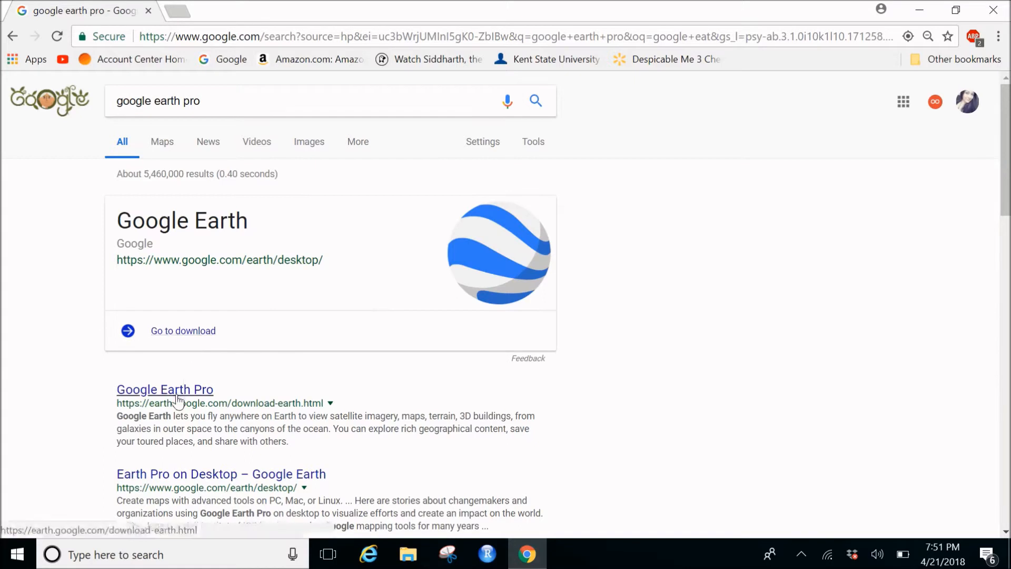
- Open the Google Earth Pro download page and expand its advanced setup details
{"action": "left_click", "coordinate": [164, 389]}
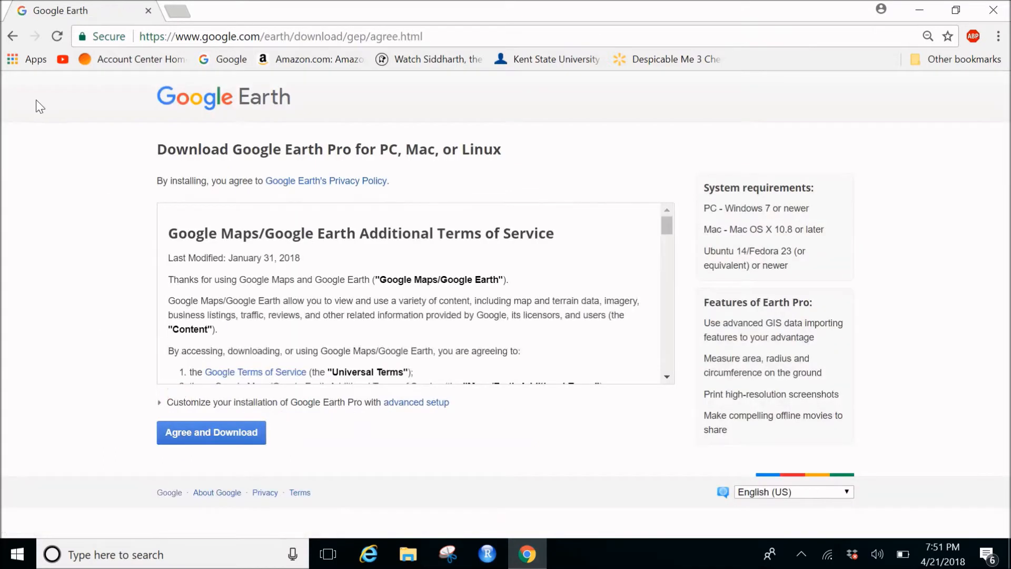
{"action": "mouse_move", "coordinate": [617, 393]}
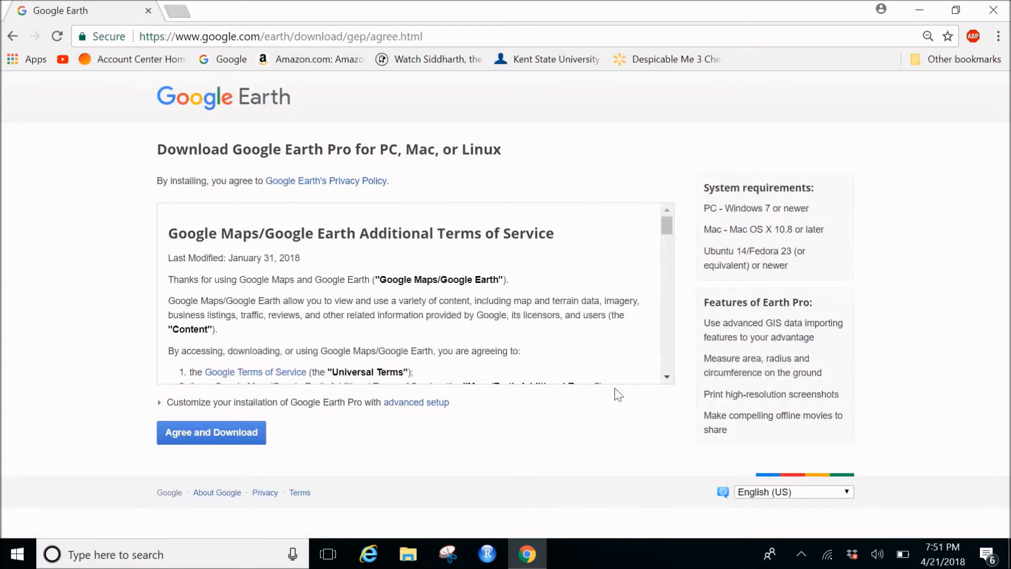
{"action": "scroll", "scroll_direction": "down", "scroll_amount": 3}
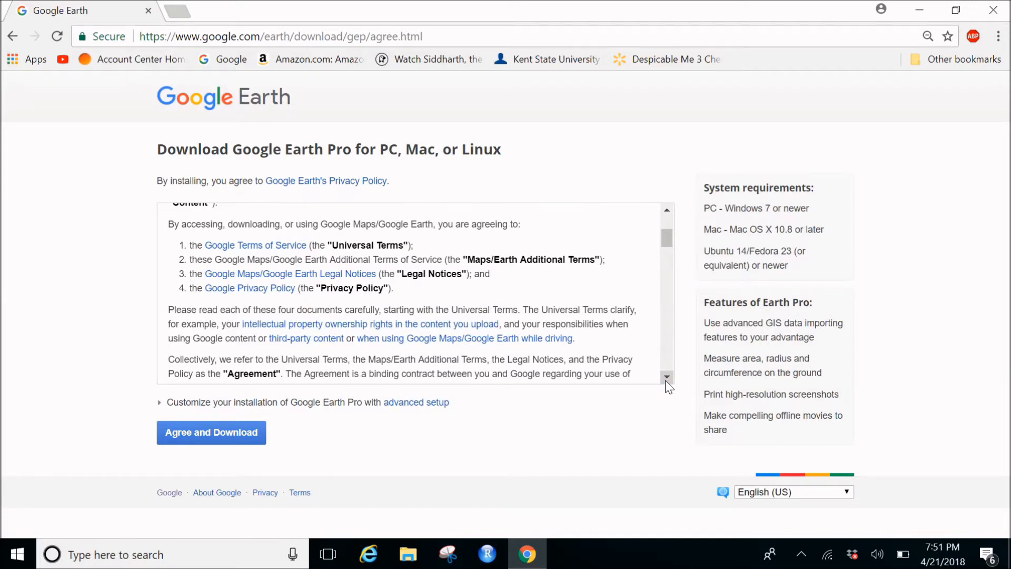
{"action": "mouse_move", "coordinate": [412, 414]}
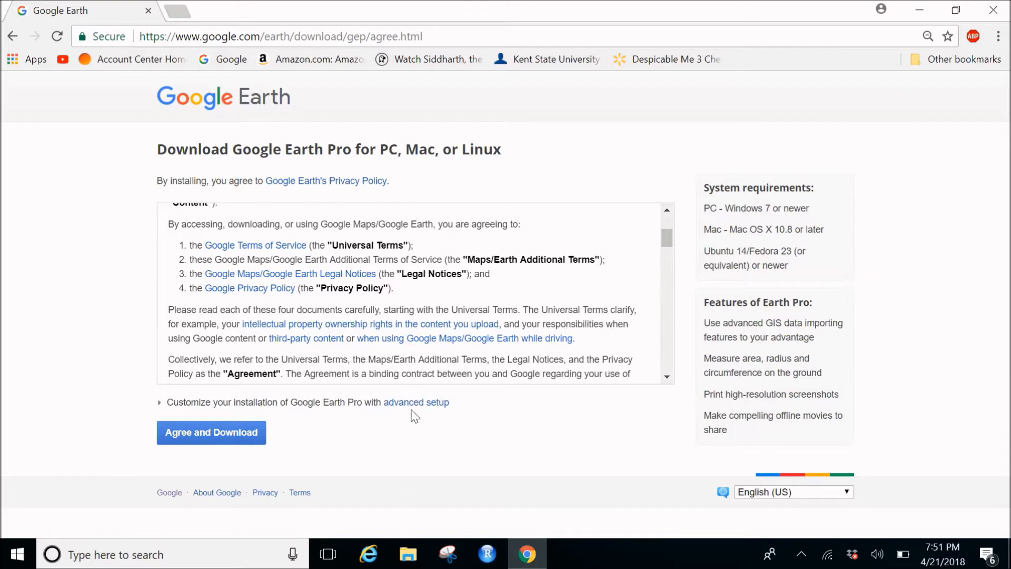
{"action": "left_click", "coordinate": [416, 402]}
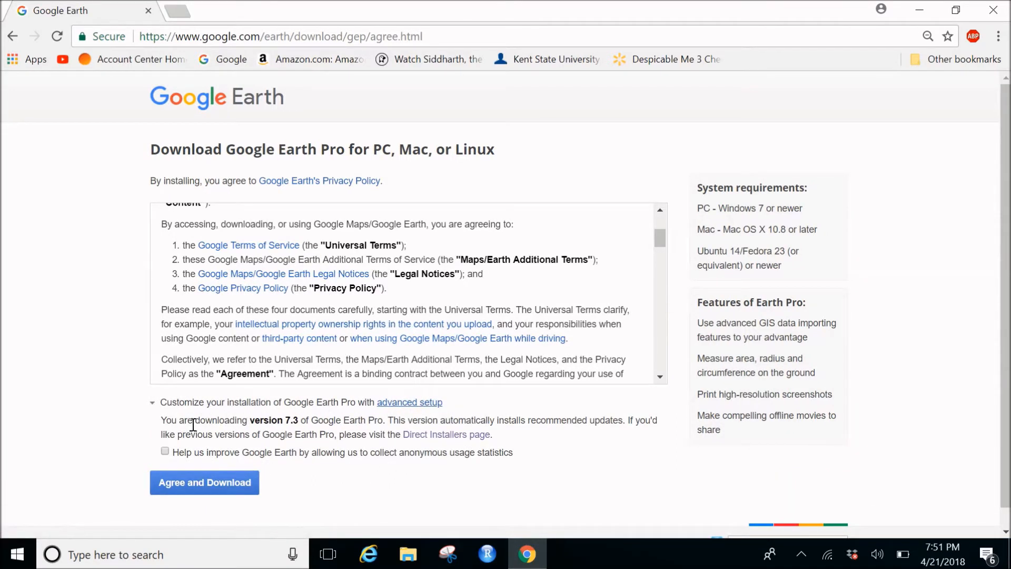
{"action": "mouse_move", "coordinate": [354, 558]}
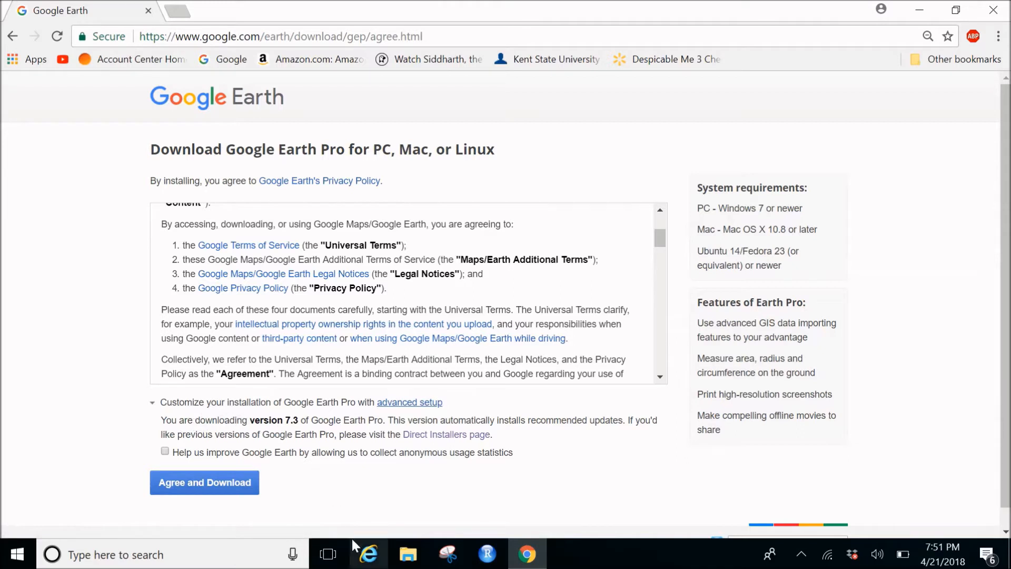
{"action": "mouse_move", "coordinate": [354, 545]}
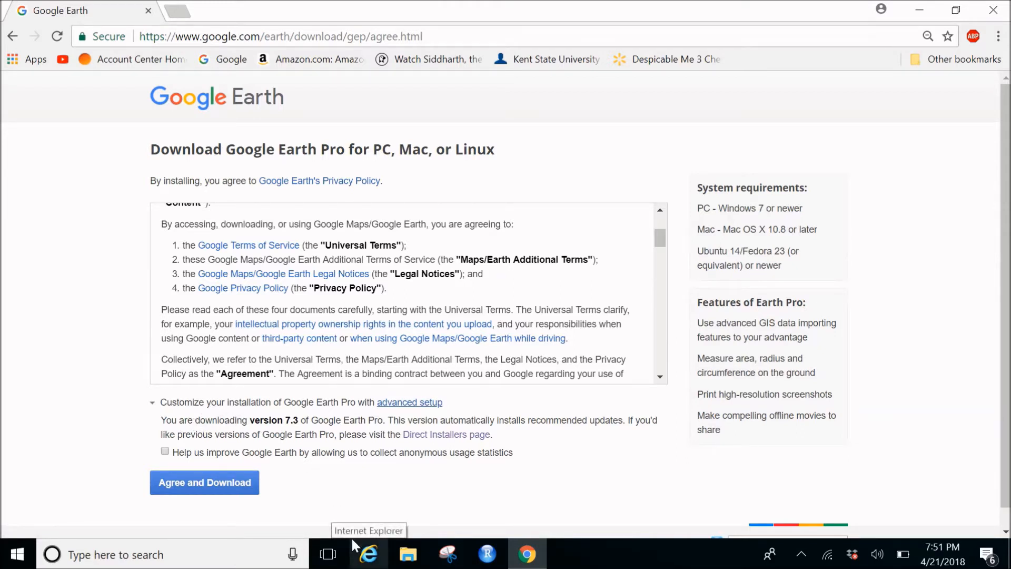
{"action": "mouse_move", "coordinate": [435, 449]}
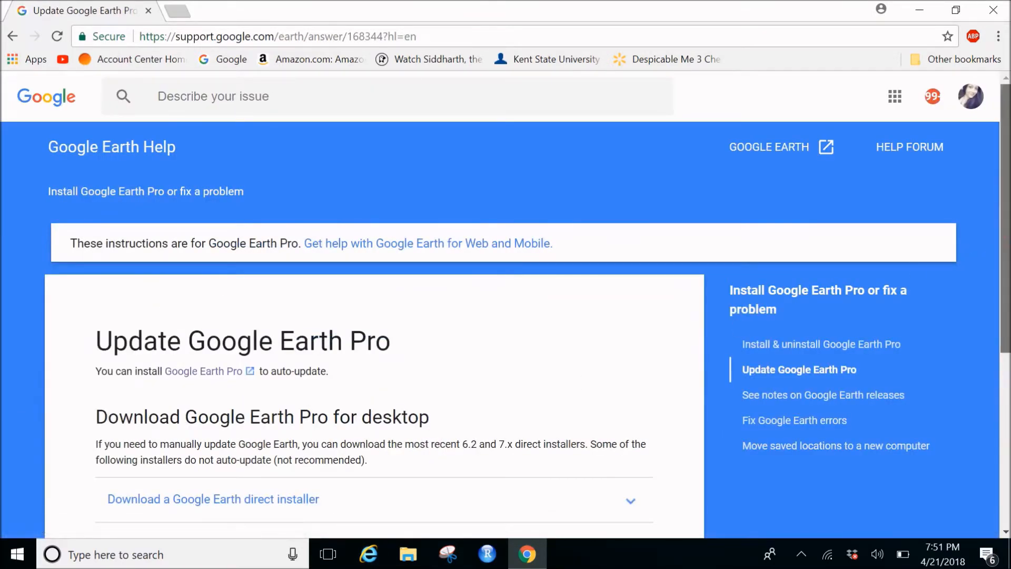
- Reopen advanced setup, follow the Direct Installers link, and scroll to the installer section
{"action": "left_click", "coordinate": [203, 371]}
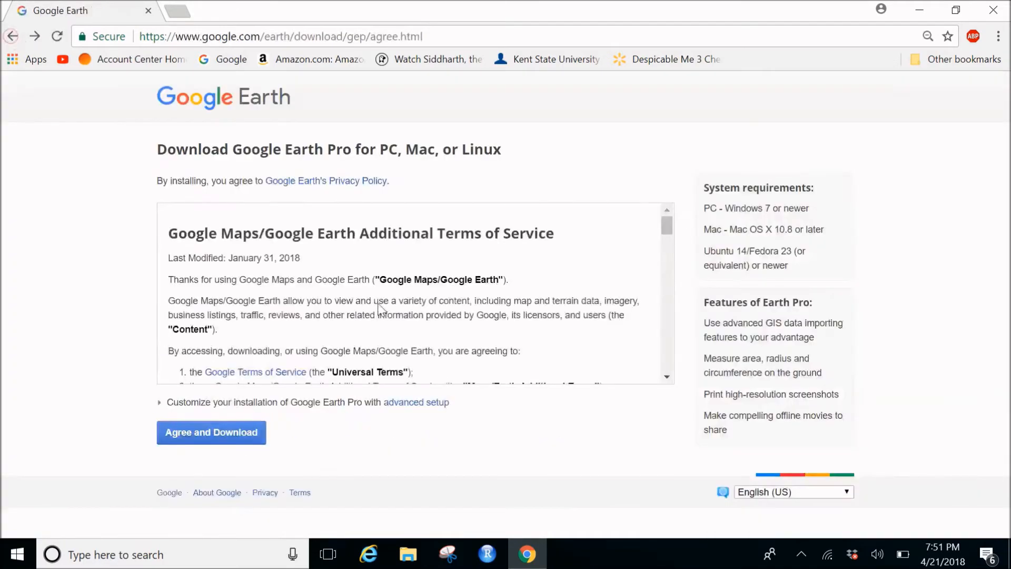
{"action": "left_click", "coordinate": [161, 402]}
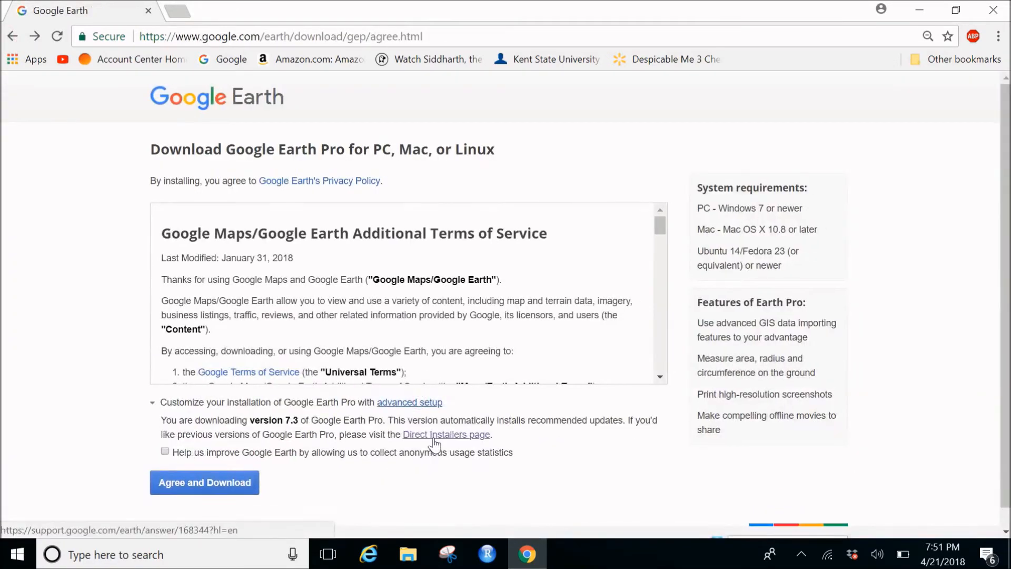
{"action": "left_click", "coordinate": [447, 435]}
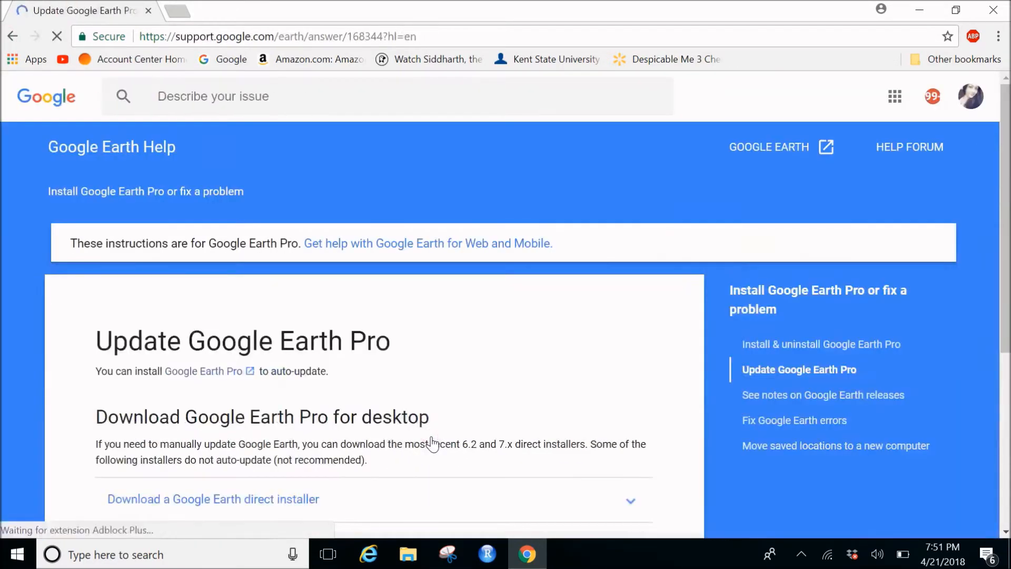
{"action": "scroll", "scroll_direction": "down", "scroll_amount": 3}
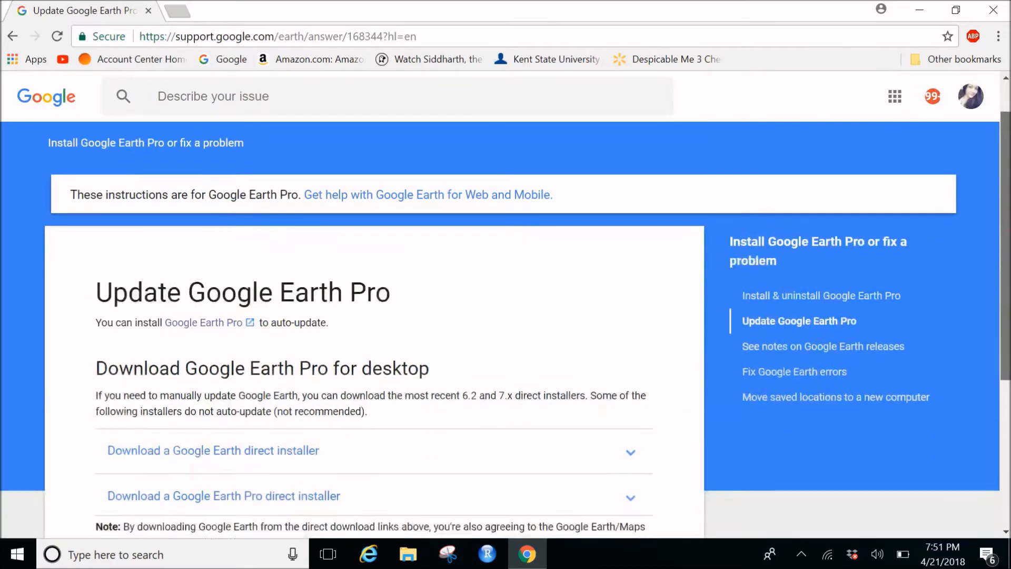
{"action": "scroll", "scroll_direction": "down", "scroll_amount": 3}
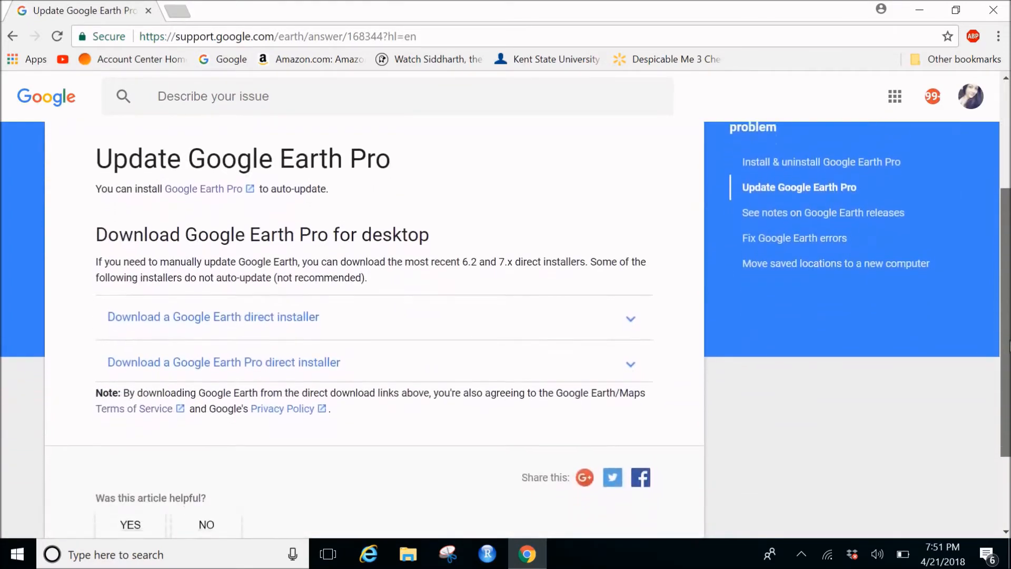
{"action": "scroll", "scroll_direction": "down", "scroll_amount": 3}
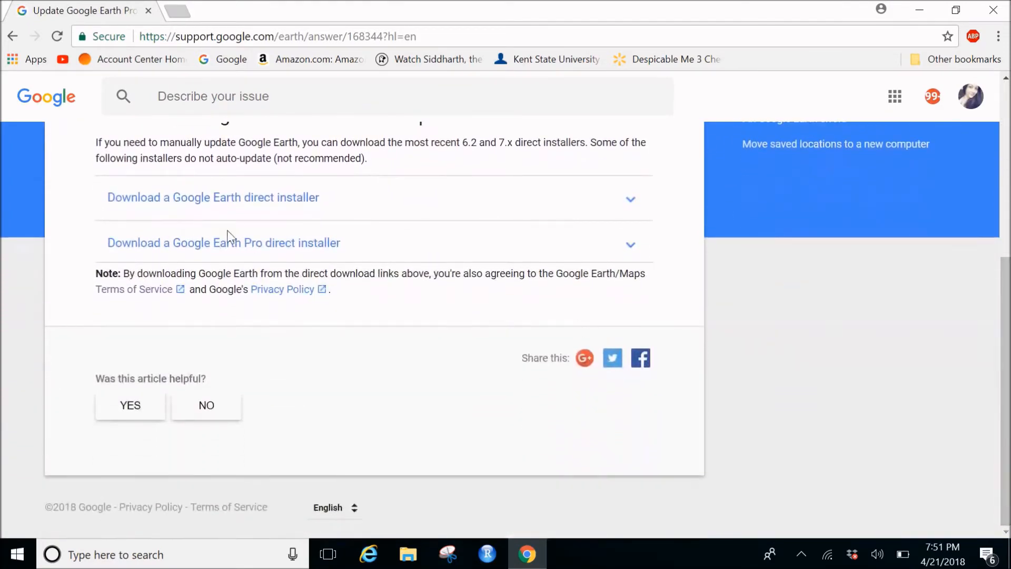
{"action": "mouse_move", "coordinate": [300, 213]}
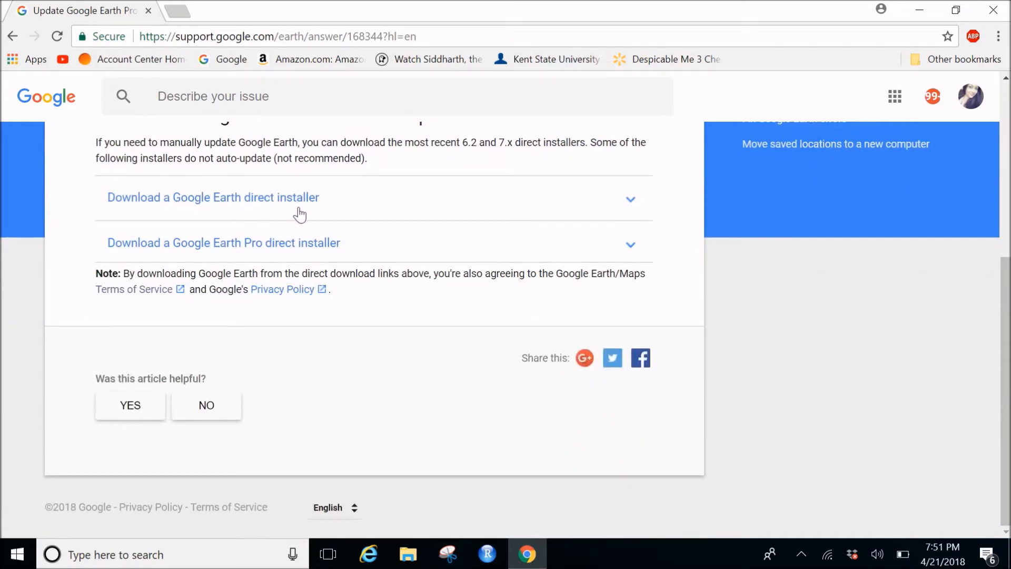
{"action": "mouse_move", "coordinate": [288, 261]}
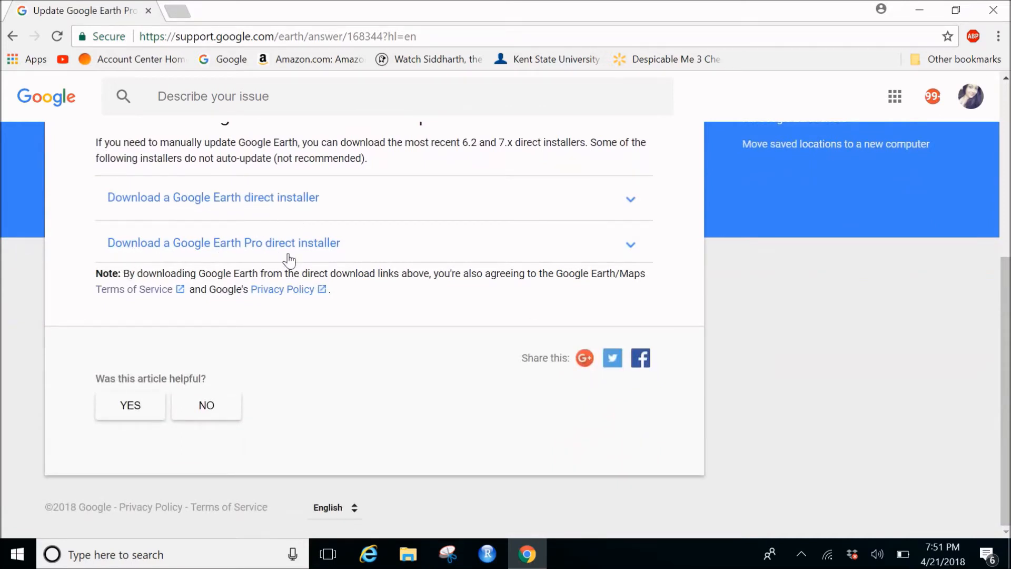
- Expand 'Download a Google Earth Pro direct installer' and scroll down to the v6.2 links
{"action": "left_click", "coordinate": [224, 242]}
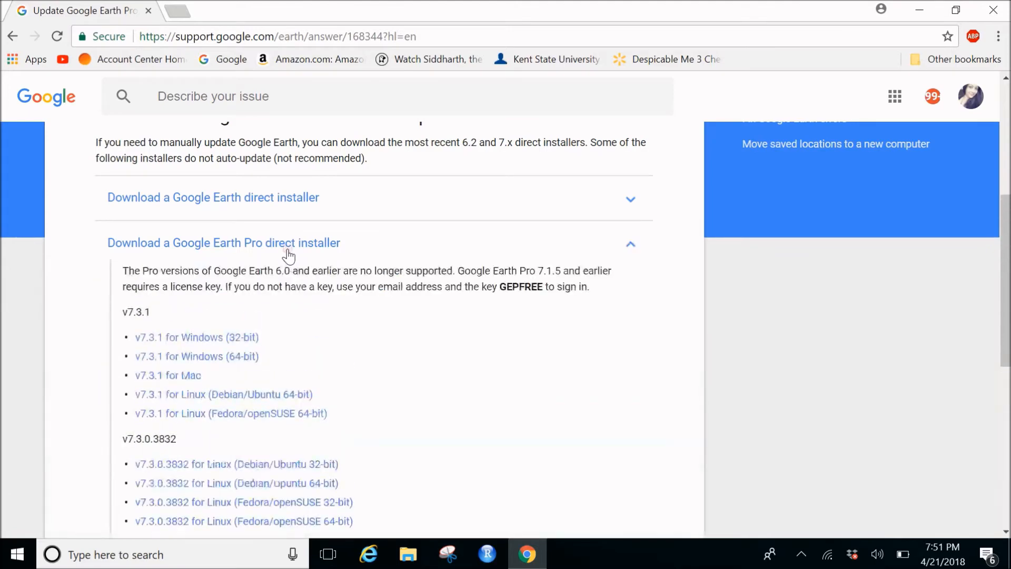
{"action": "scroll", "scroll_direction": "down", "scroll_amount": 3}
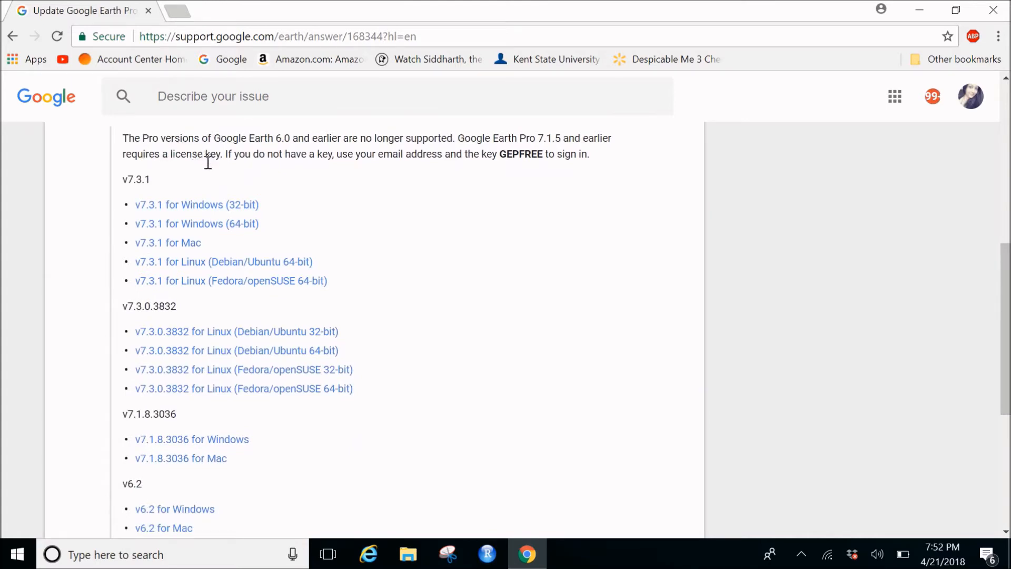
{"action": "mouse_move", "coordinate": [164, 157]}
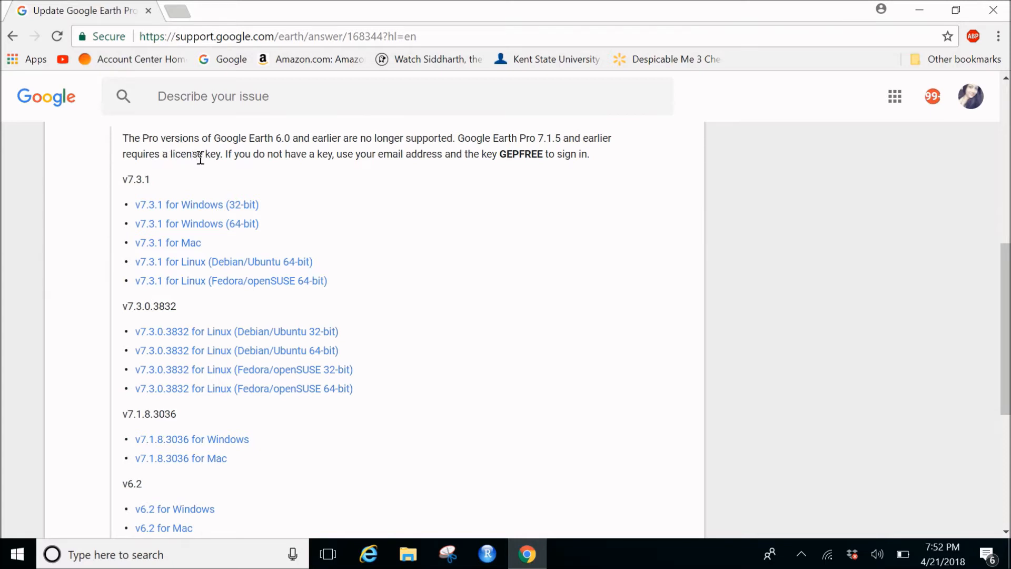
{"action": "mouse_move", "coordinate": [271, 229]}
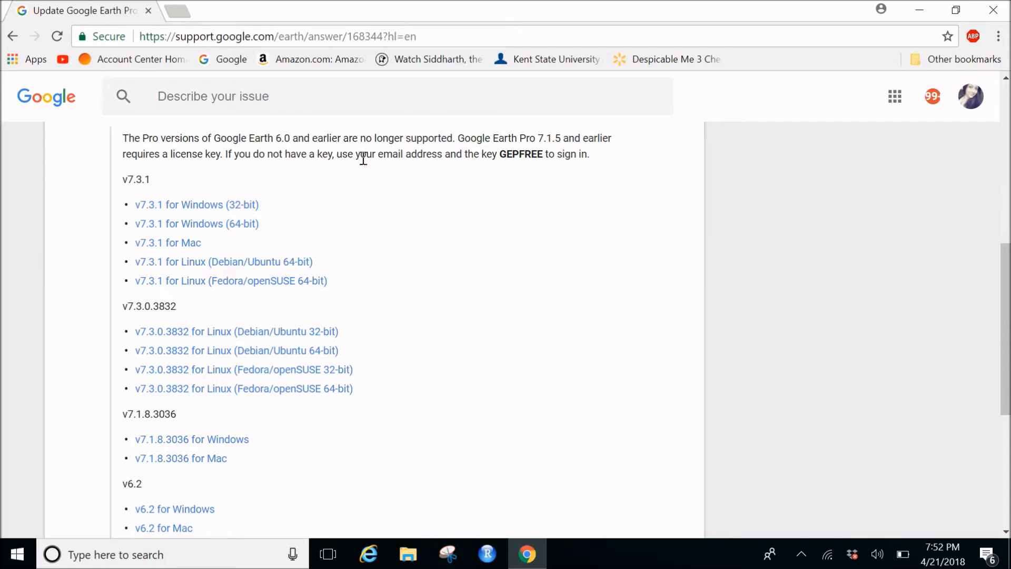
{"action": "mouse_move", "coordinate": [434, 235]}
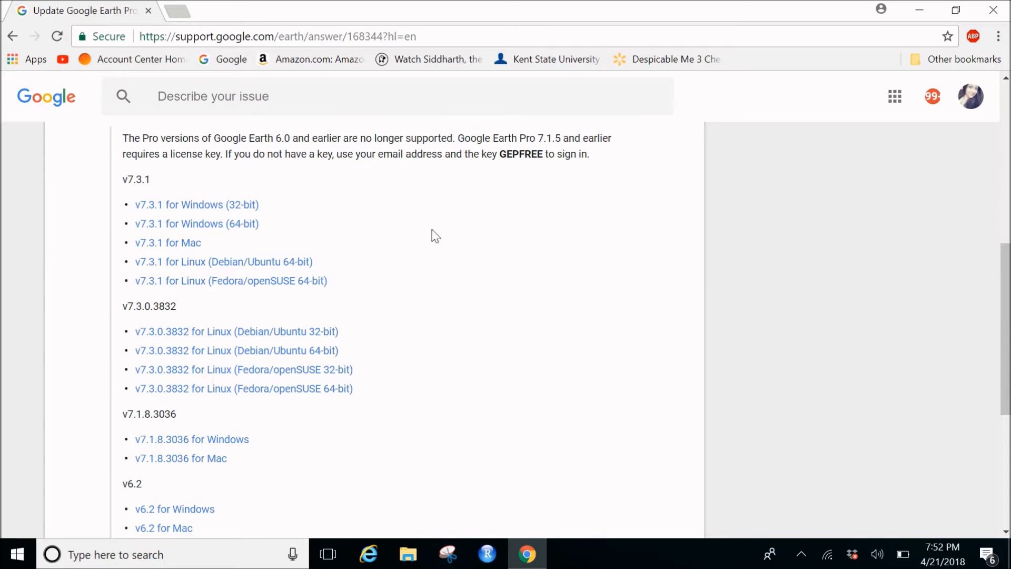
{"action": "mouse_move", "coordinate": [504, 169]}
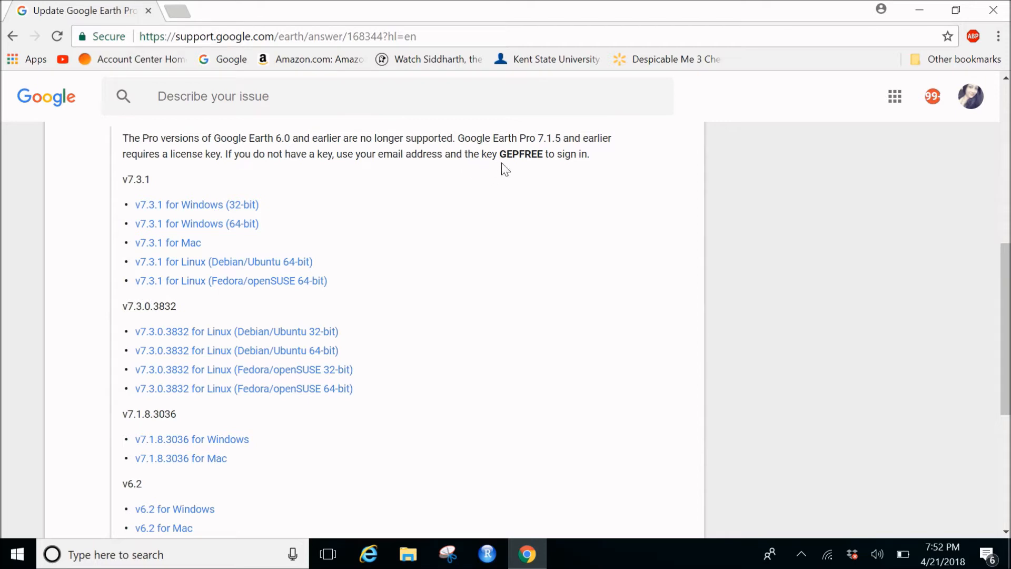
{"action": "mouse_move", "coordinate": [545, 168]}
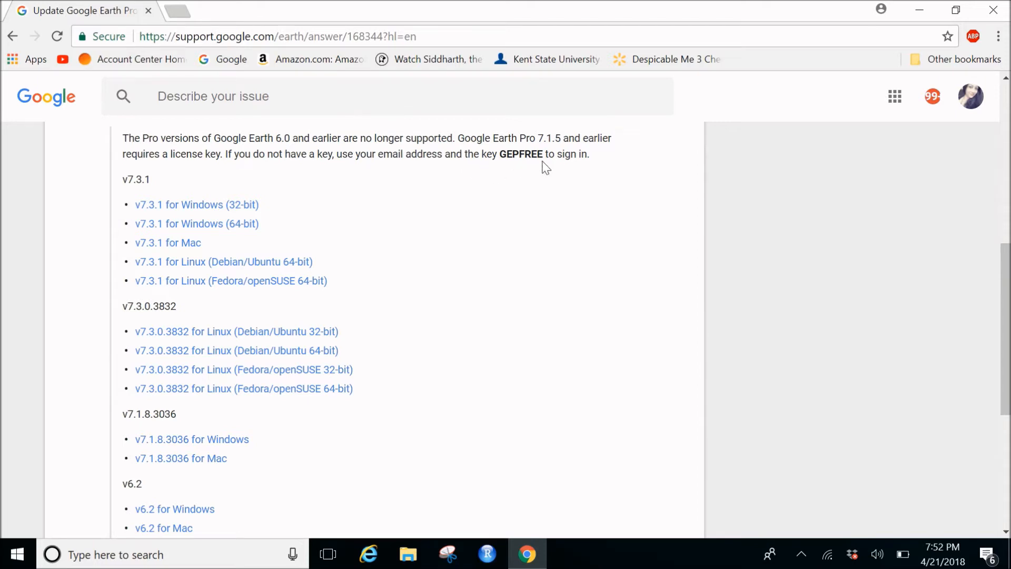
{"action": "mouse_move", "coordinate": [518, 158]}
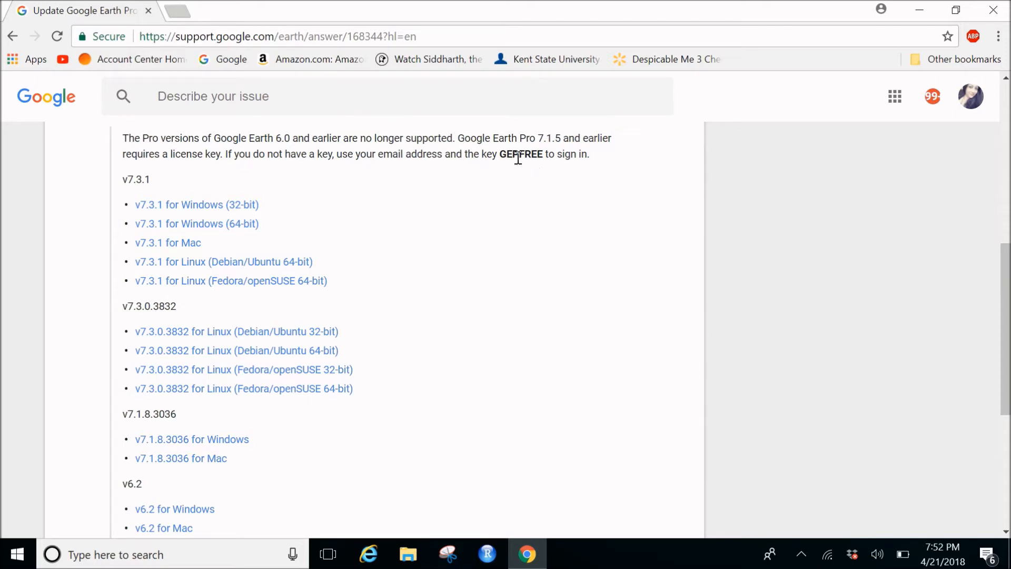
{"action": "mouse_move", "coordinate": [504, 168]}
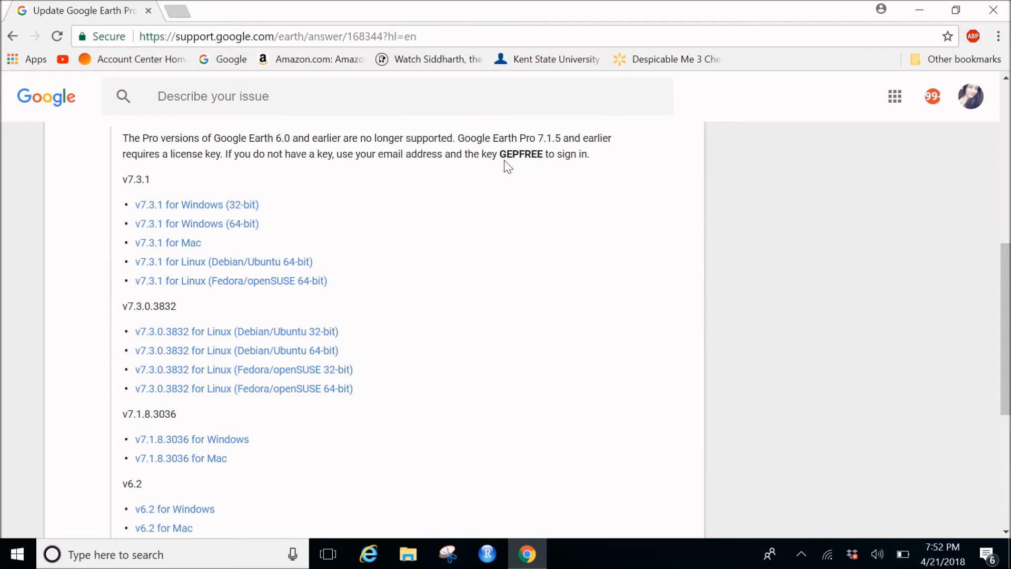
{"action": "mouse_move", "coordinate": [541, 172]}
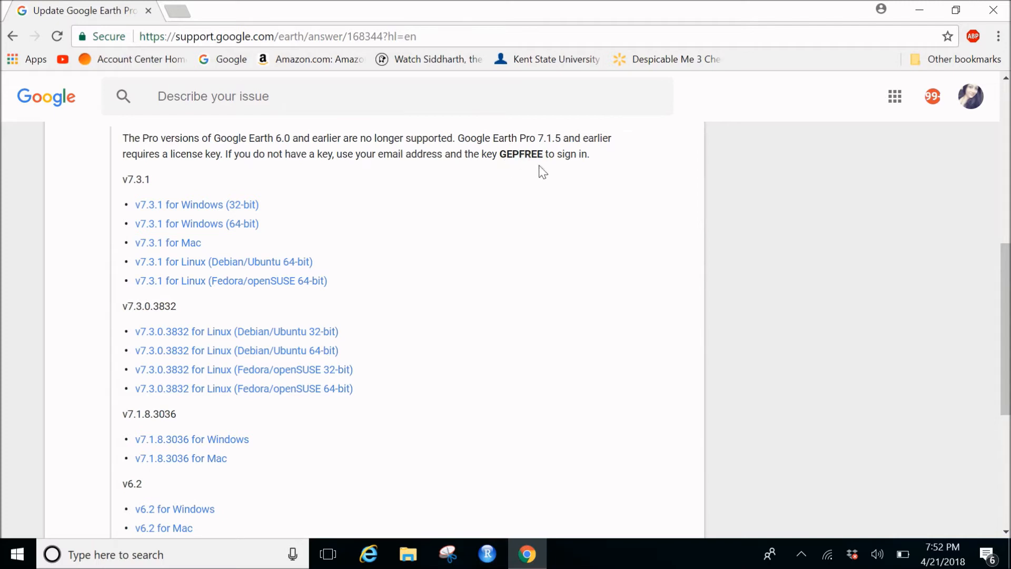
{"action": "mouse_move", "coordinate": [571, 166]}
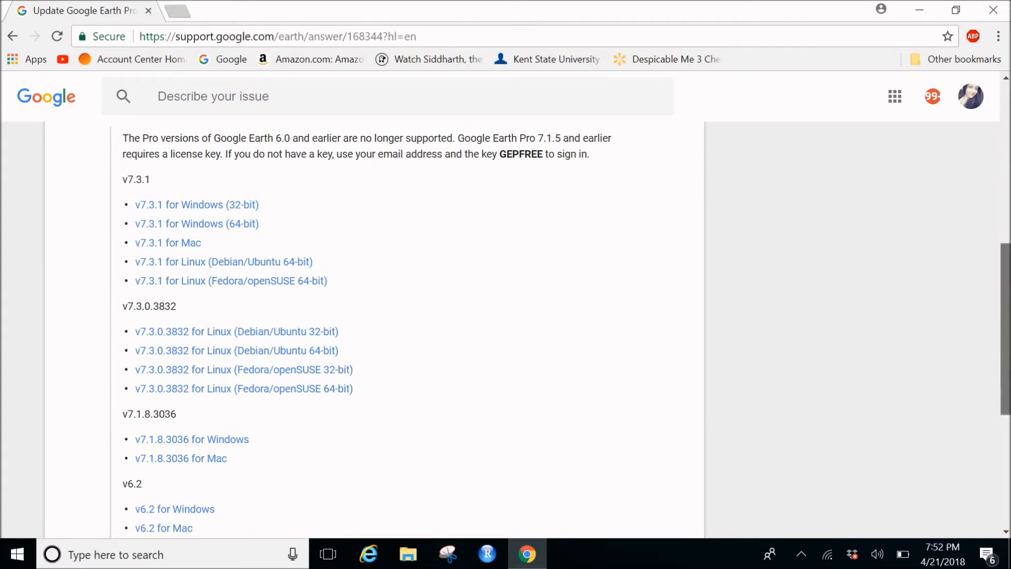
{"action": "scroll", "scroll_direction": "down", "scroll_amount": 3}
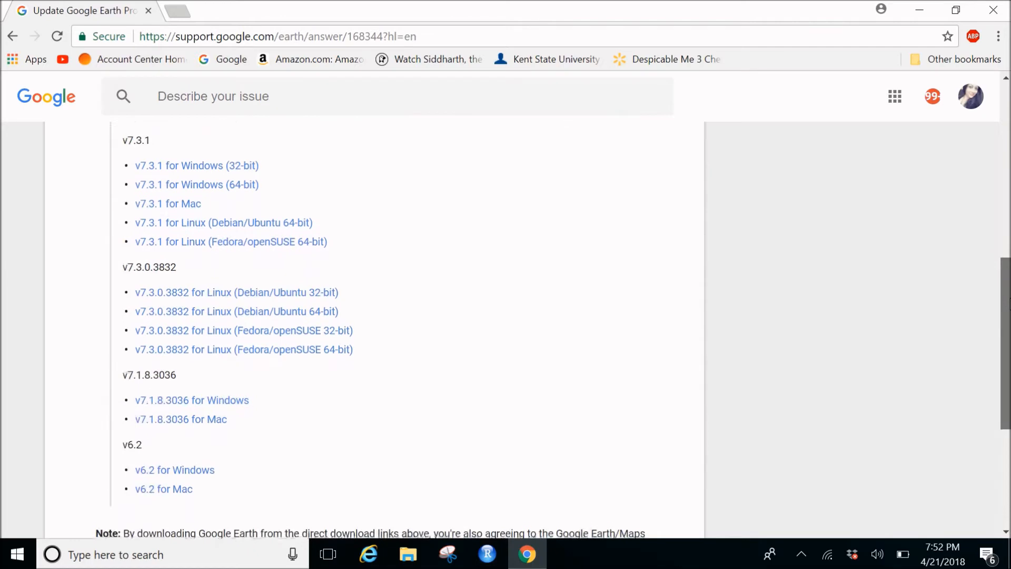
{"action": "scroll", "scroll_direction": "down", "scroll_amount": 3}
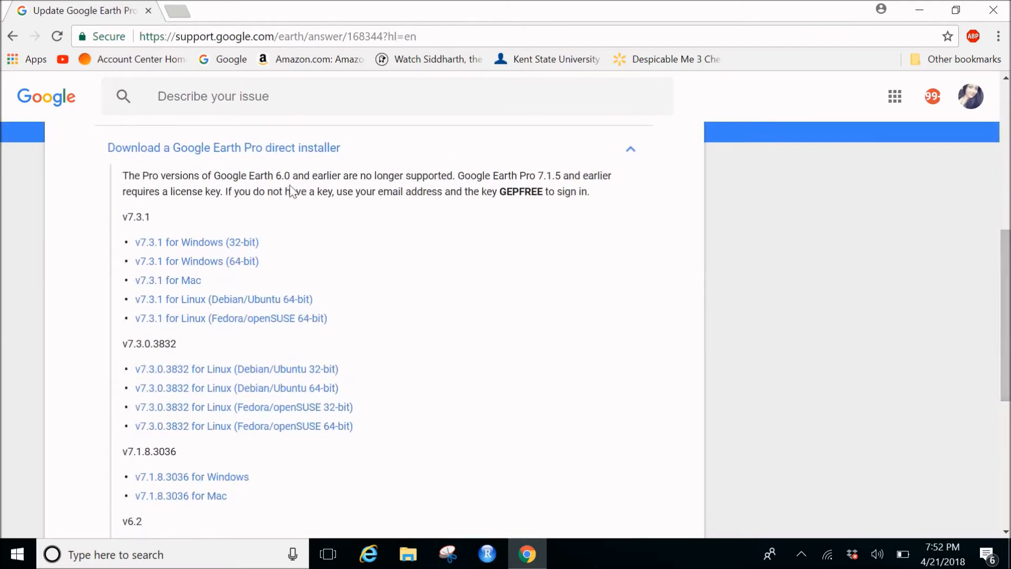
{"action": "mouse_move", "coordinate": [399, 404]}
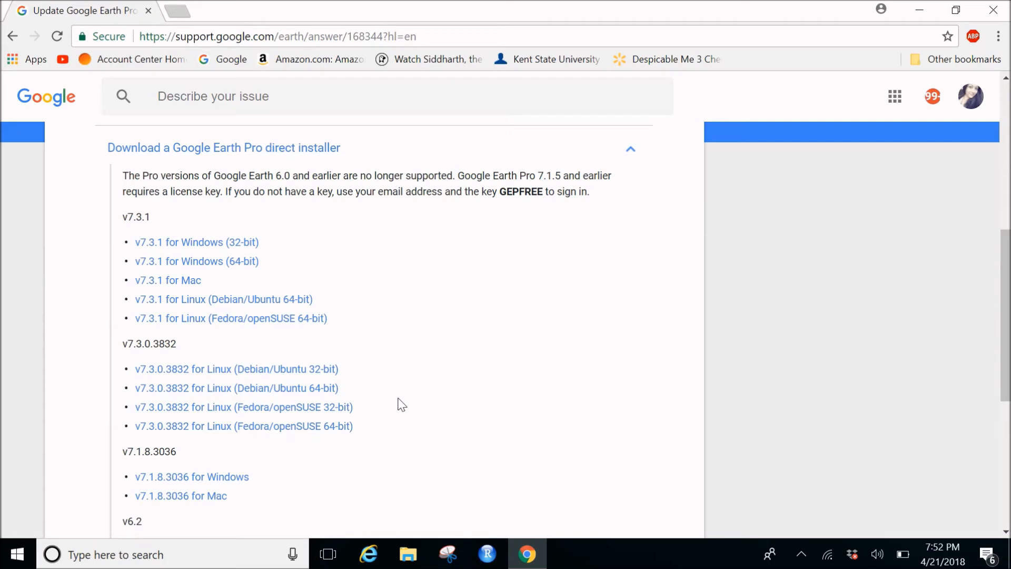
{"action": "scroll", "scroll_direction": "down", "scroll_amount": 3}
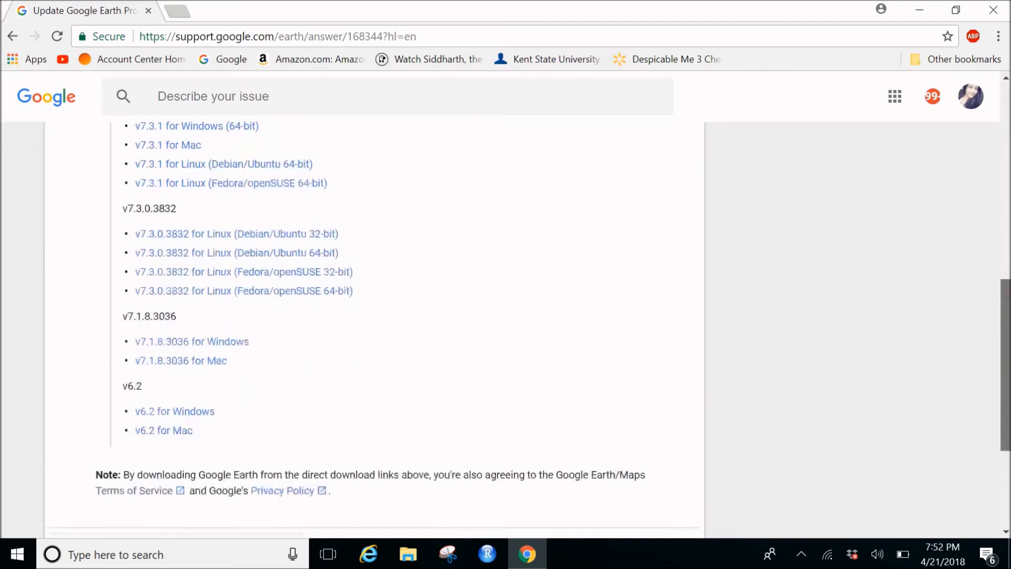
{"action": "scroll", "scroll_direction": "down", "scroll_amount": 3}
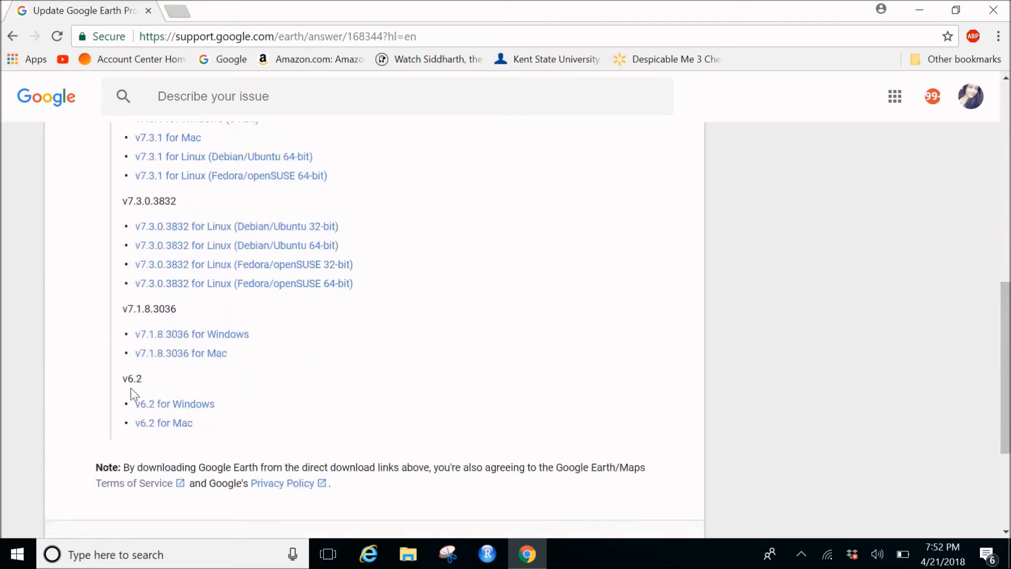
{"action": "mouse_move", "coordinate": [176, 393]}
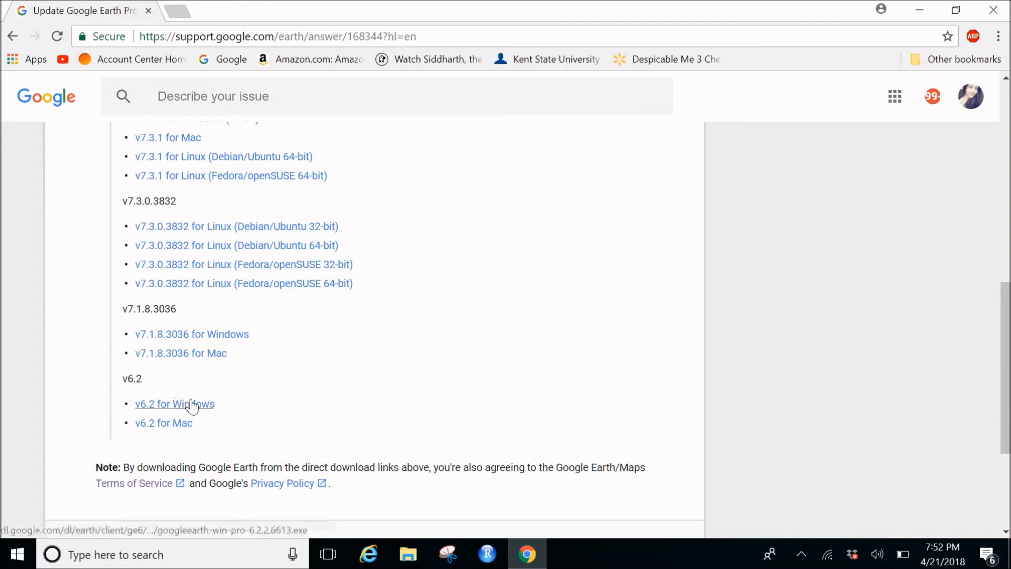
{"action": "mouse_move", "coordinate": [201, 410]}
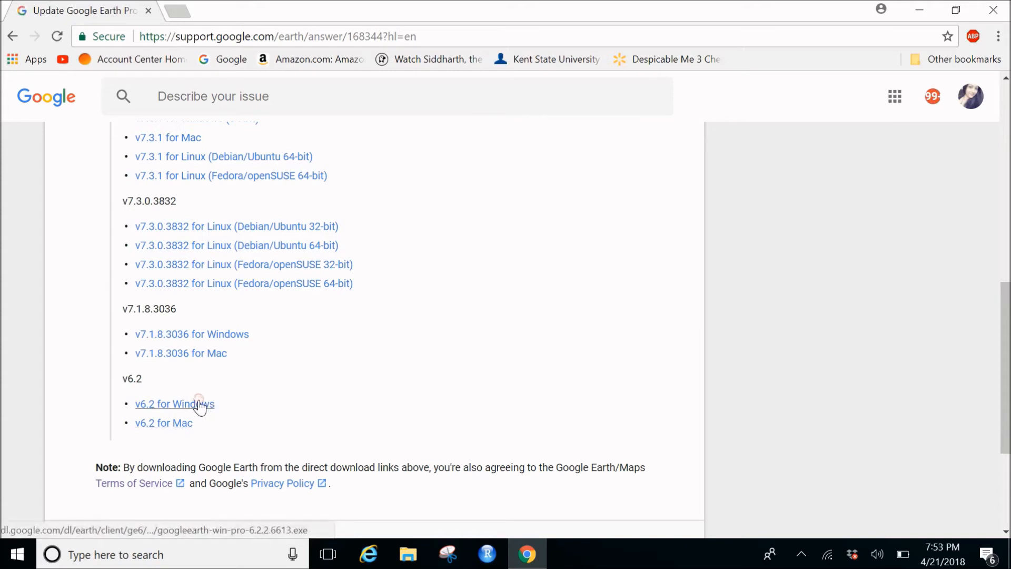
- Download 'v6.2 for Windows' and run googleearth-win-pro-6.2.2.6613.exe from the download bar
{"action": "left_click", "coordinate": [175, 404]}
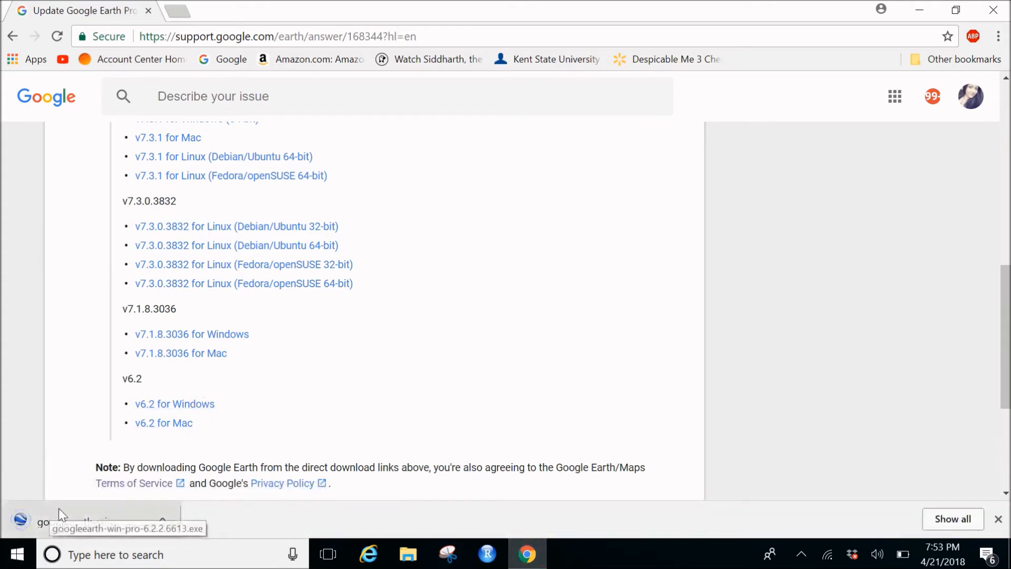
{"action": "left_click", "coordinate": [58, 518]}
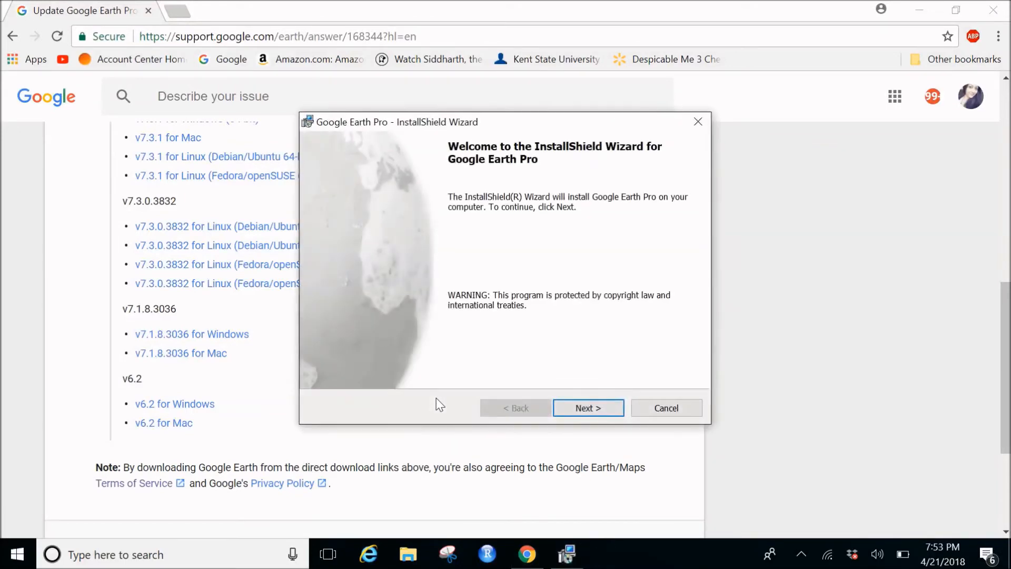
- Confirm the default Program Files destination folder and advance to Ready to Install
{"action": "left_click", "coordinate": [588, 408]}
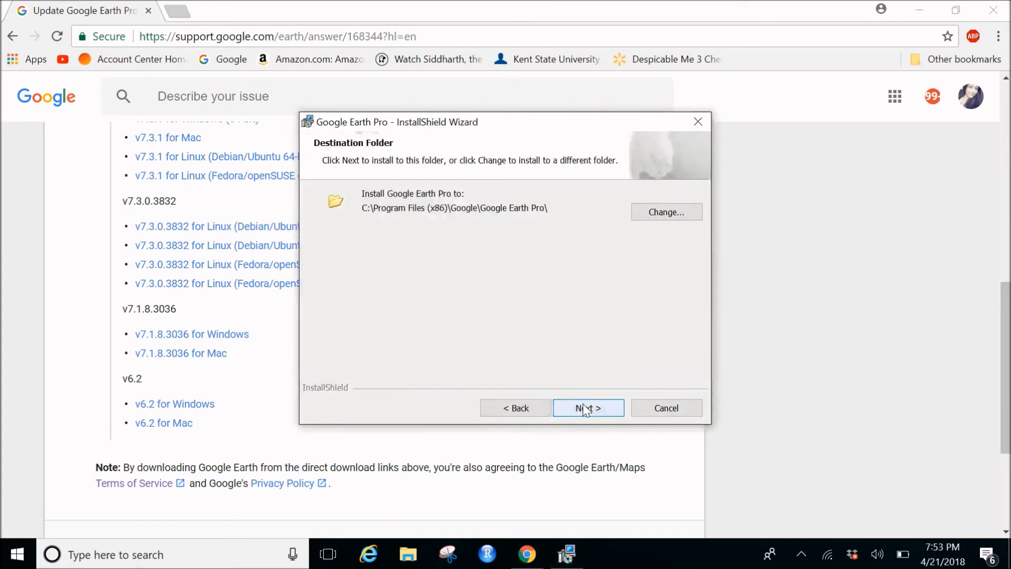
{"action": "mouse_move", "coordinate": [579, 347]}
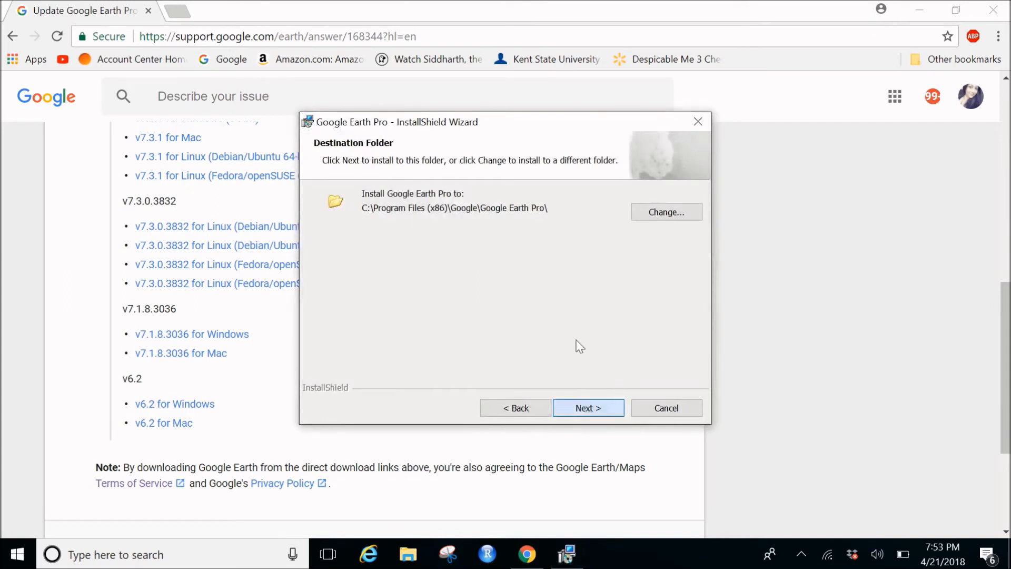
{"action": "mouse_move", "coordinate": [551, 234]}
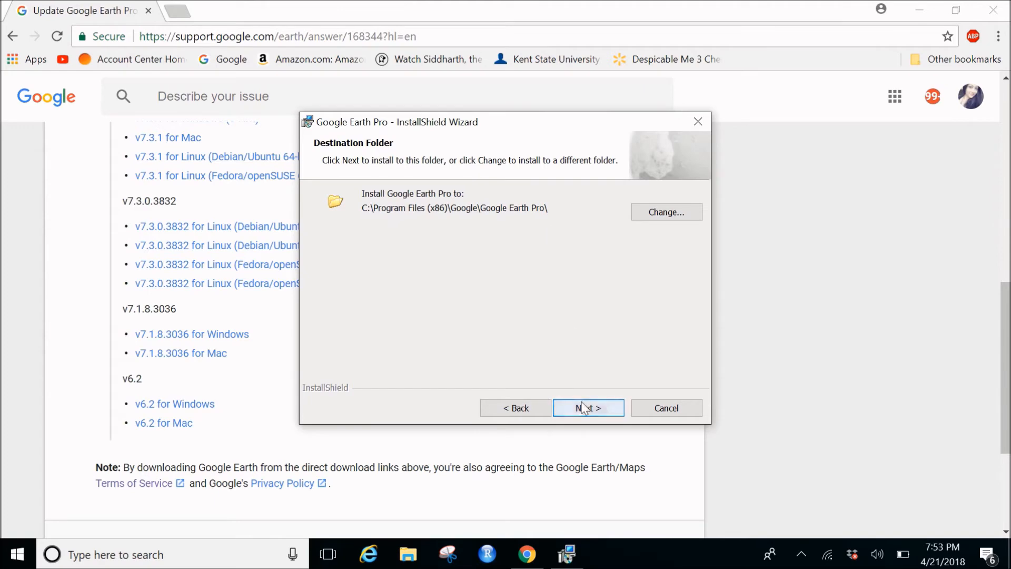
{"action": "mouse_move", "coordinate": [661, 215]}
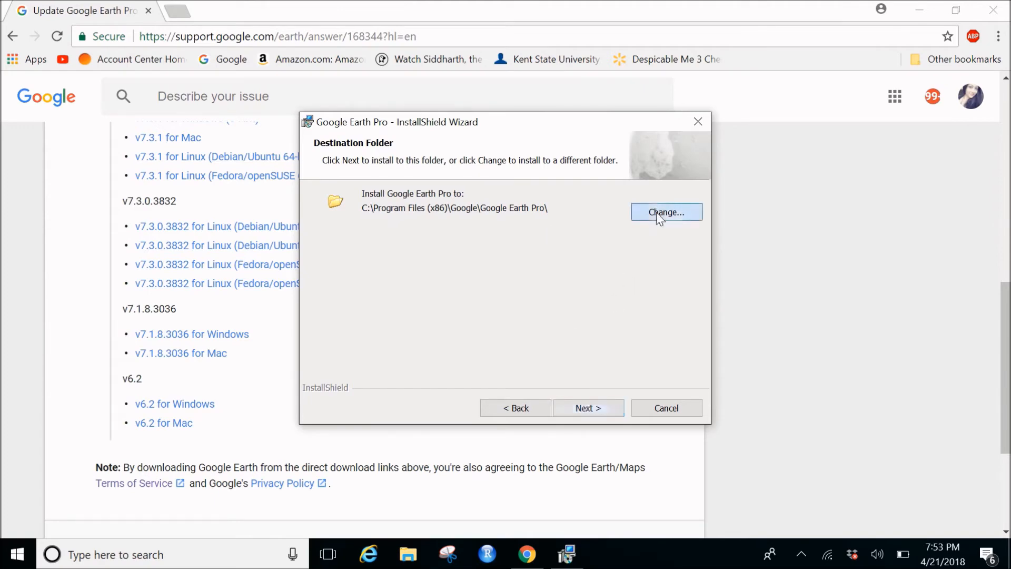
{"action": "left_click", "coordinate": [666, 212]}
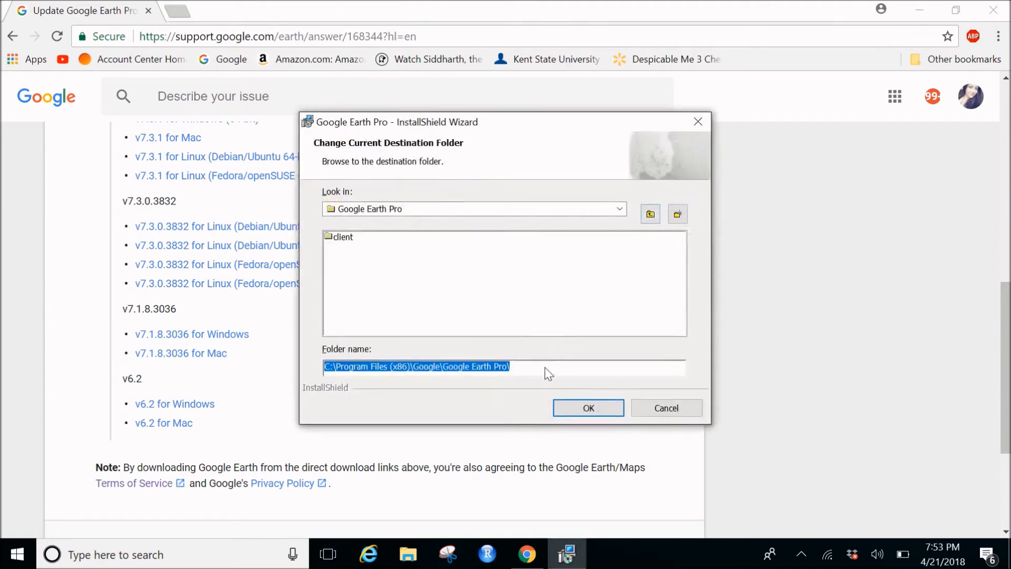
{"action": "left_click", "coordinate": [588, 408]}
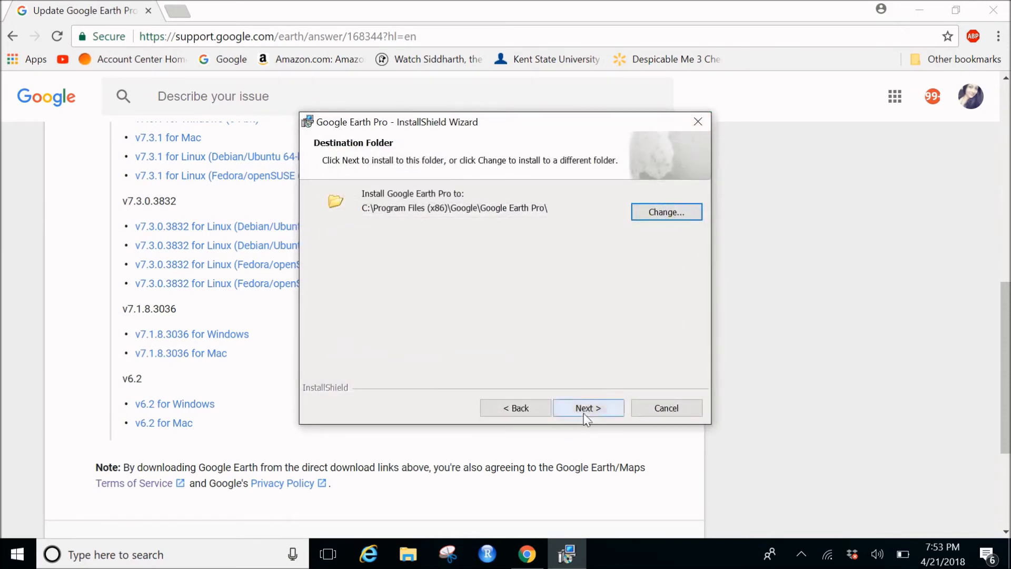
{"action": "left_click", "coordinate": [589, 407]}
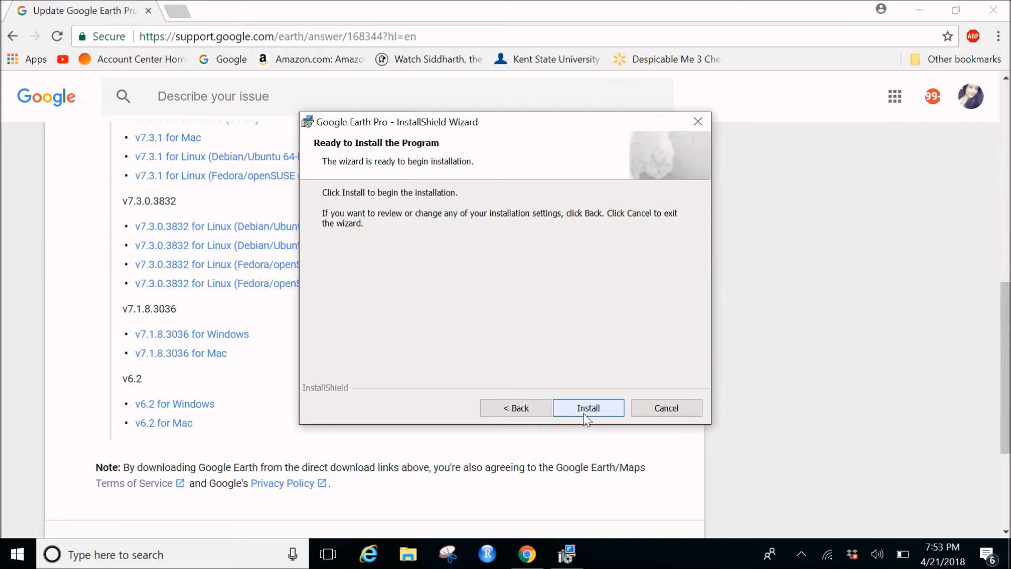
- Install Google Earth Pro to completion, leaving 'Launch Google Earth Pro' checked
{"action": "left_click", "coordinate": [589, 408]}
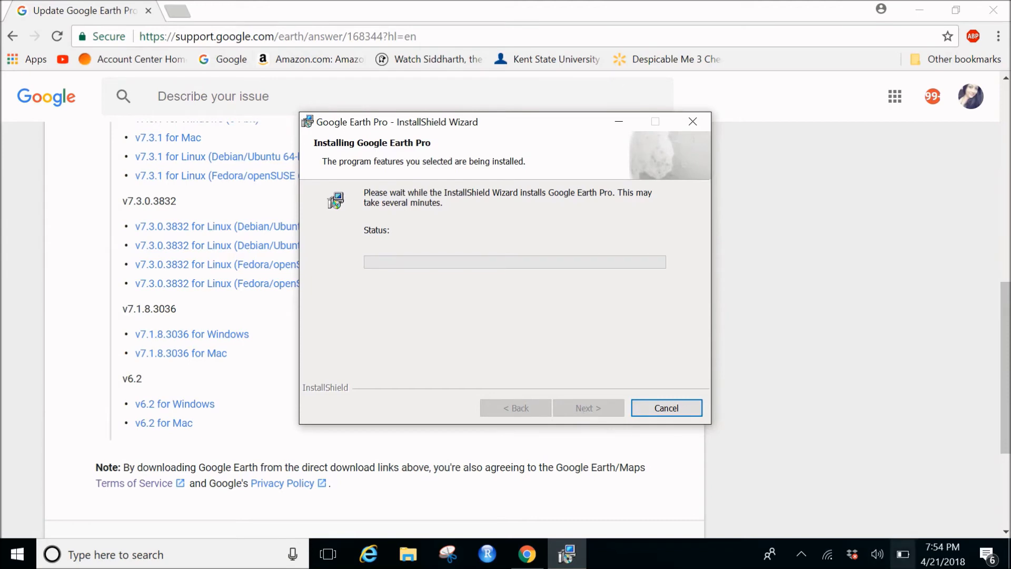
{"action": "left_click", "coordinate": [801, 554]}
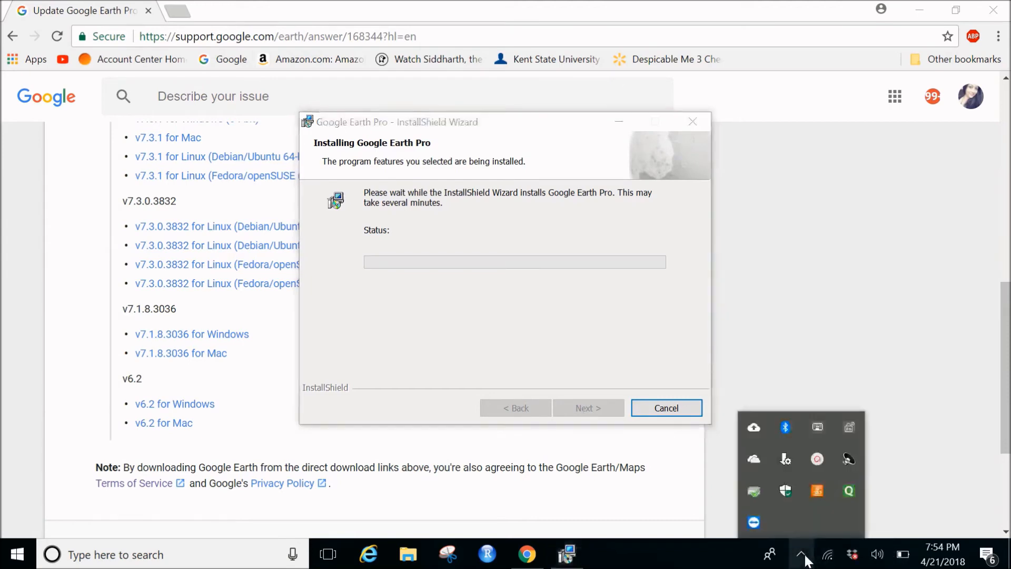
{"action": "left_click", "coordinate": [818, 459]}
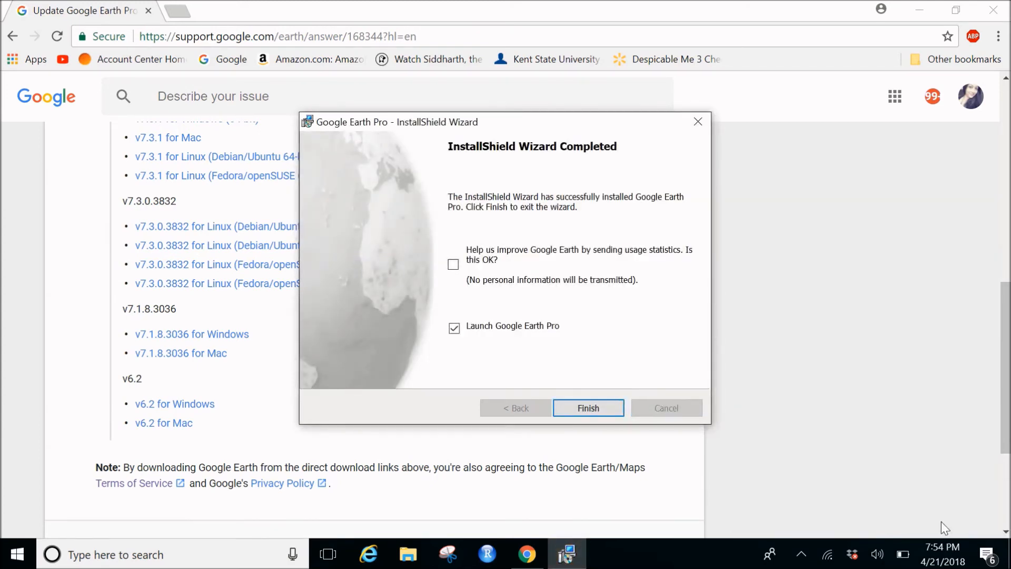
{"action": "mouse_move", "coordinate": [483, 322]}
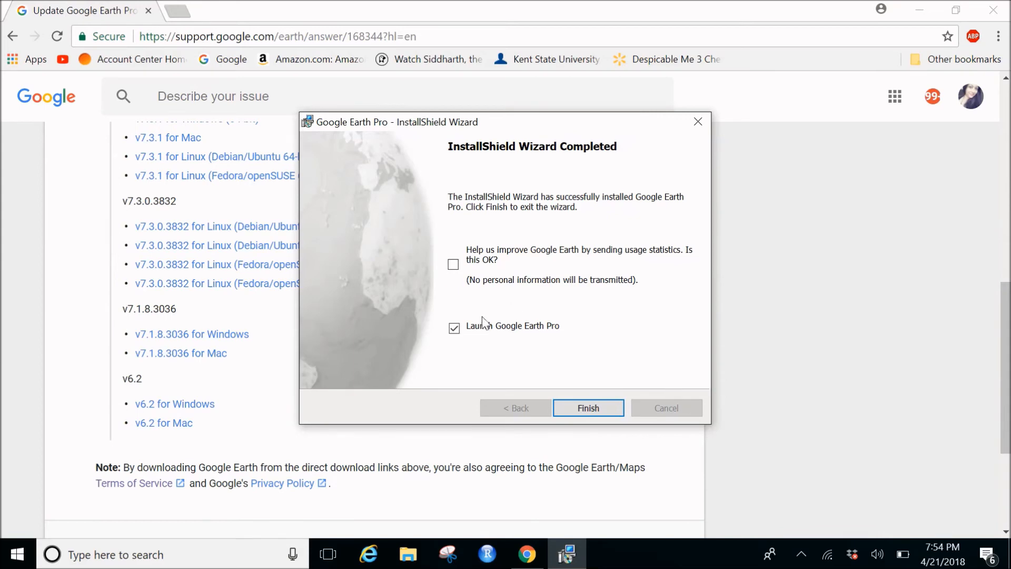
{"action": "mouse_move", "coordinate": [496, 330]}
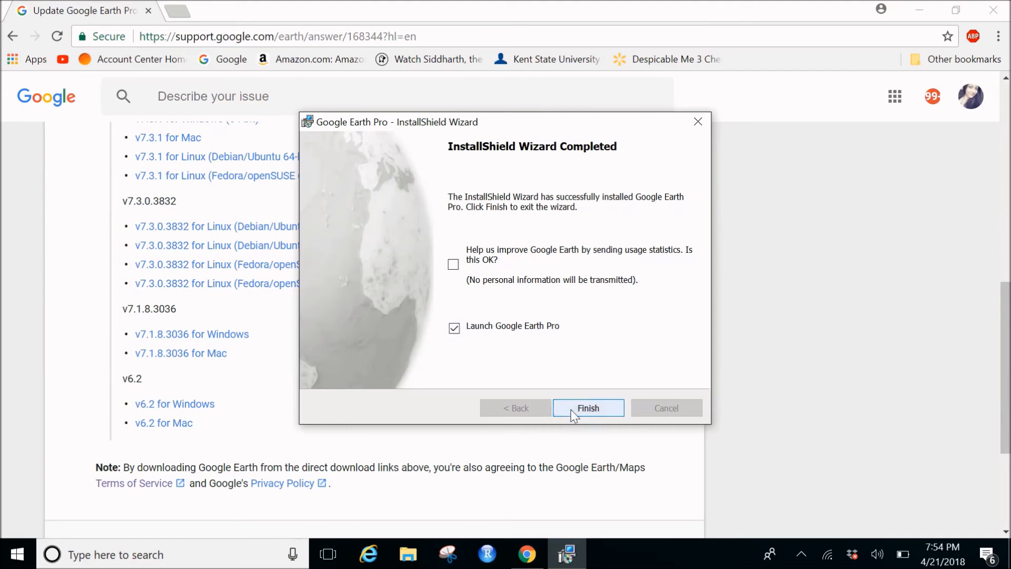
- Finish the wizard to start Google Earth Pro and dismiss the low-resolution warning with OK
{"action": "left_click", "coordinate": [588, 408]}
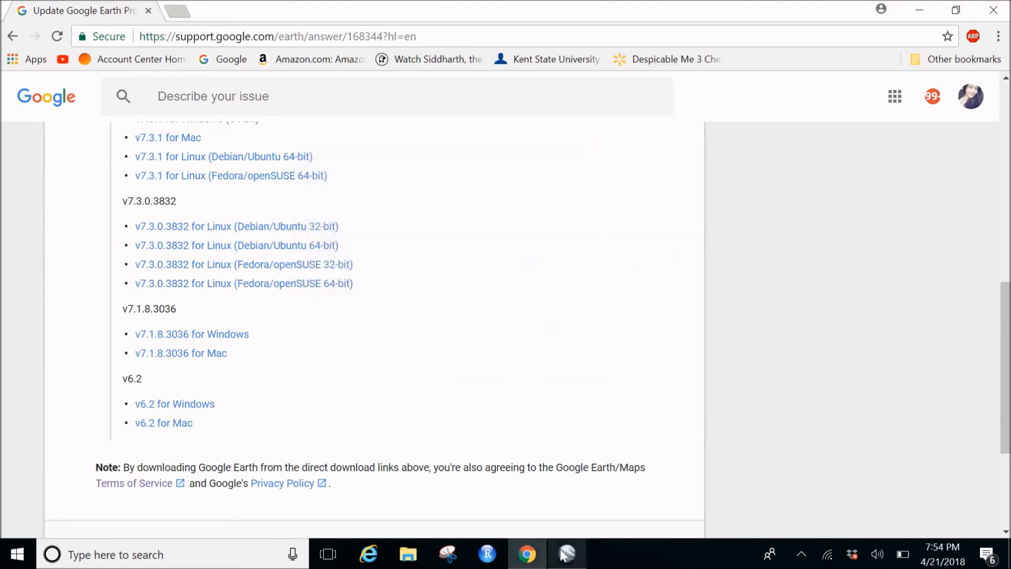
{"action": "left_click", "coordinate": [567, 553]}
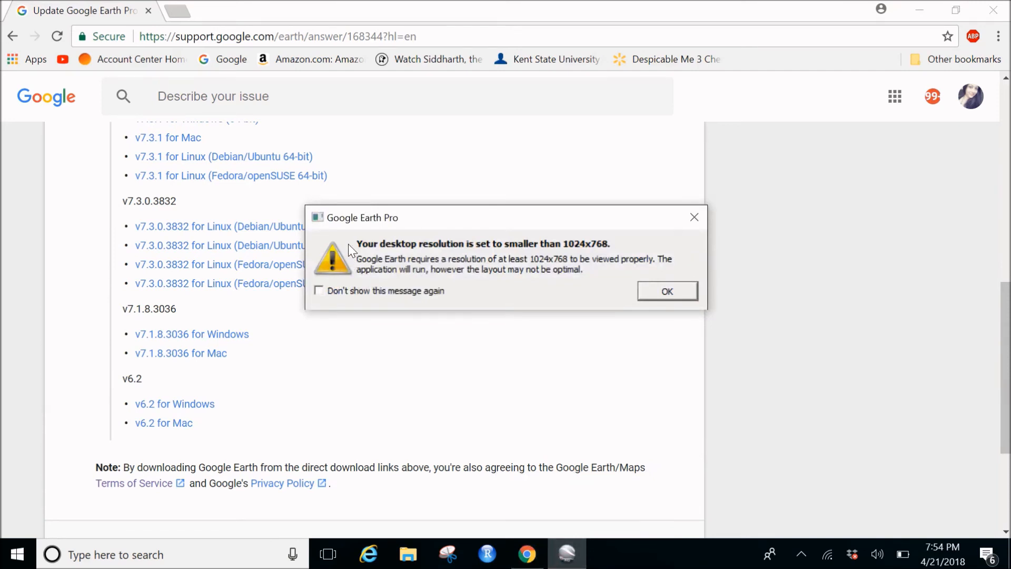
{"action": "mouse_move", "coordinate": [430, 306]}
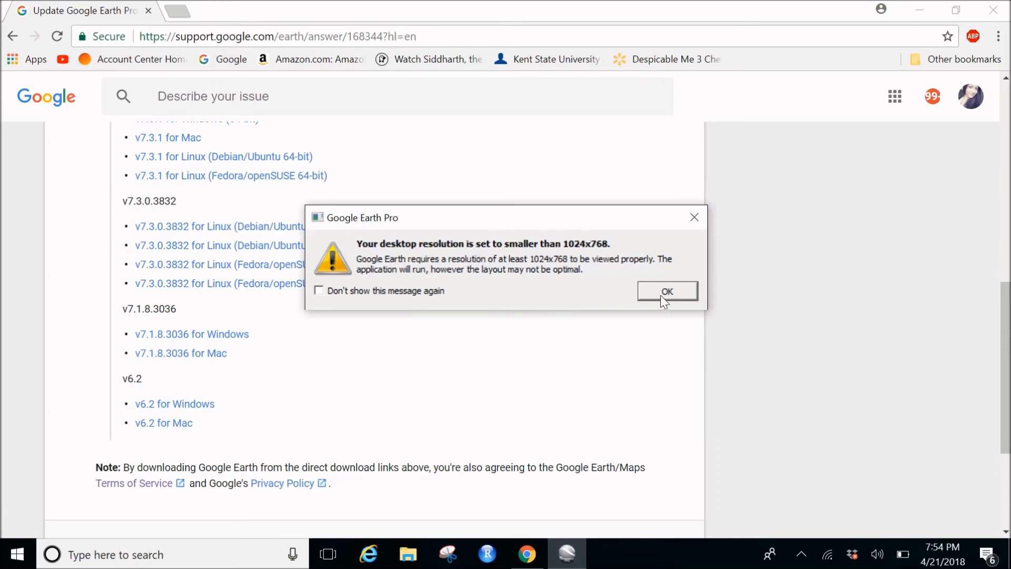
{"action": "left_click", "coordinate": [667, 291]}
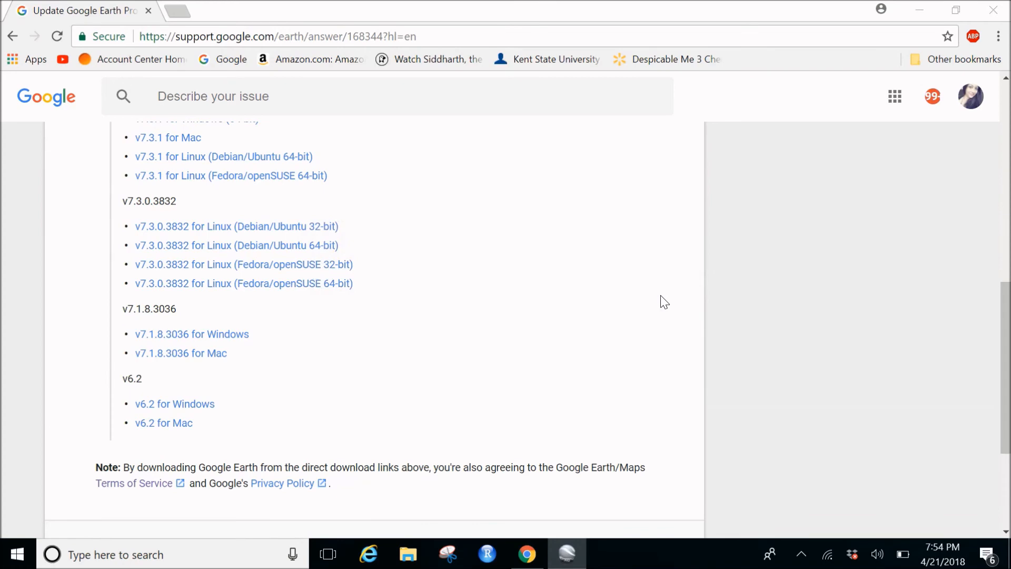
{"action": "left_click", "coordinate": [566, 554]}
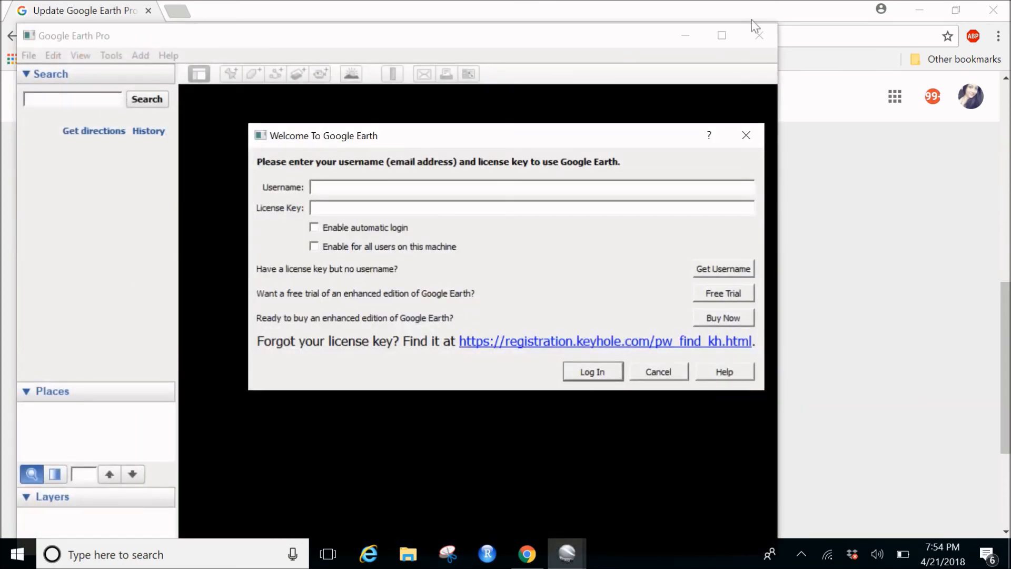
{"action": "mouse_move", "coordinate": [722, 40]}
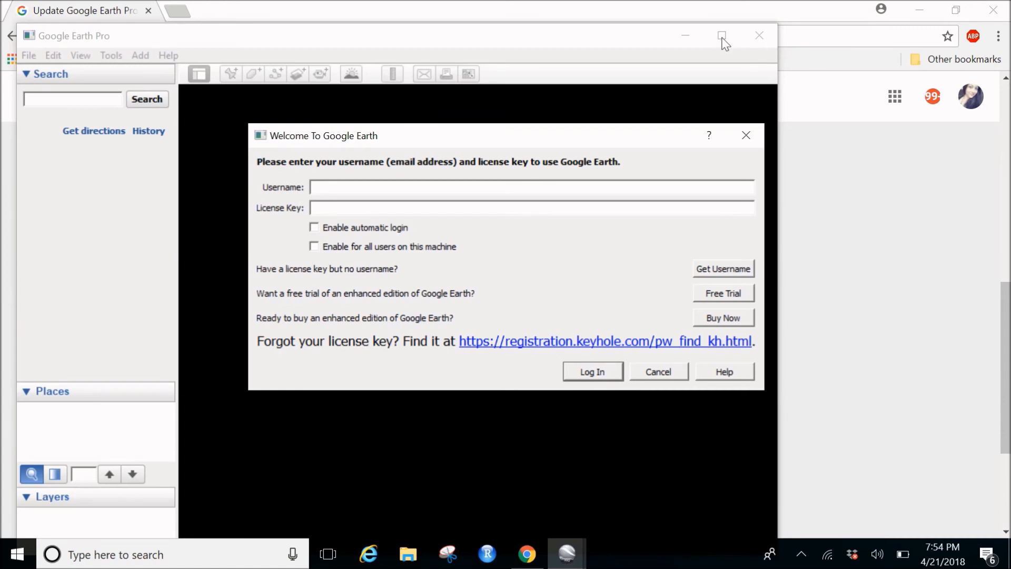
{"action": "mouse_move", "coordinate": [496, 333]}
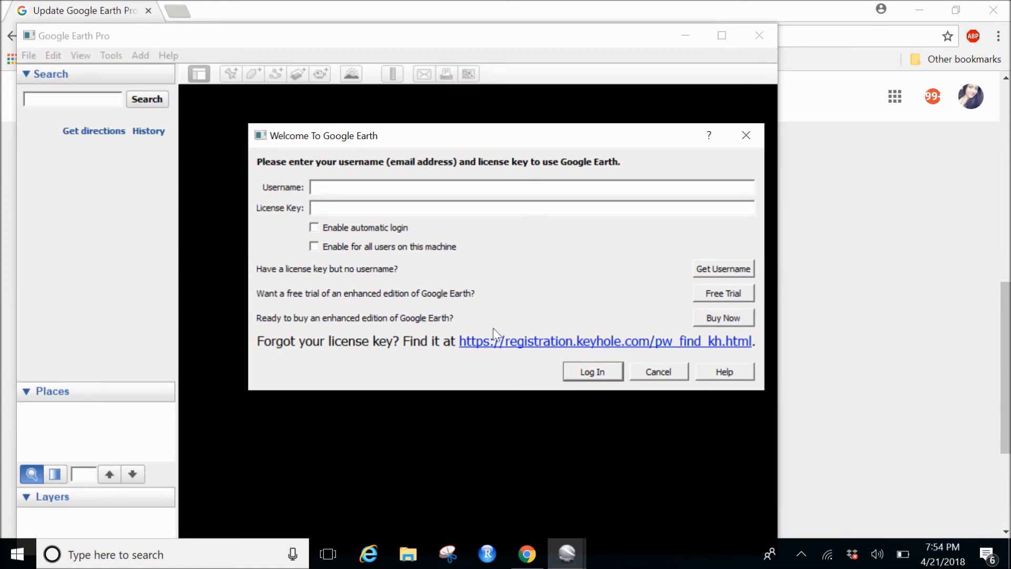
{"action": "mouse_move", "coordinate": [352, 197]}
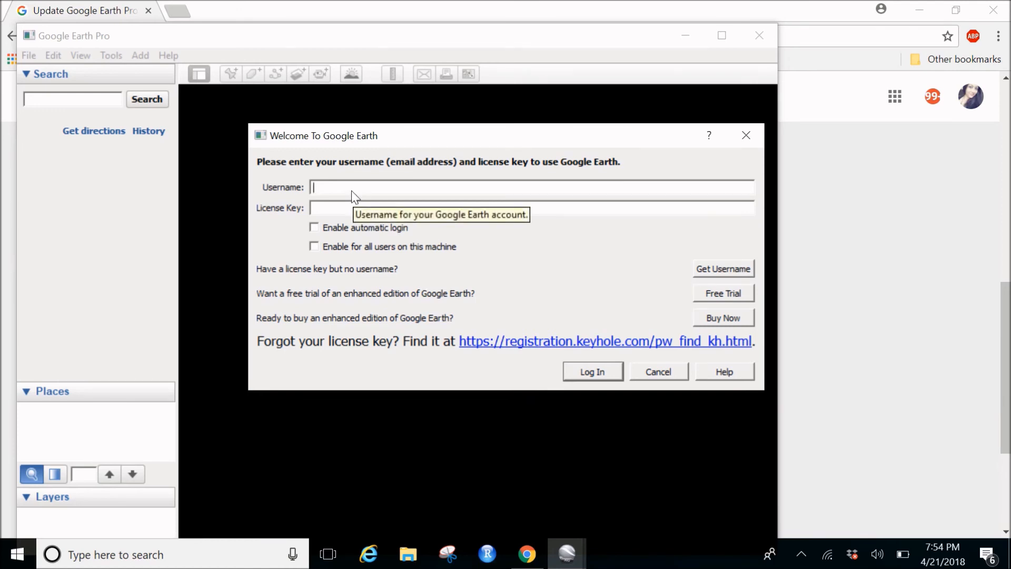
{"action": "mouse_move", "coordinate": [351, 209]}
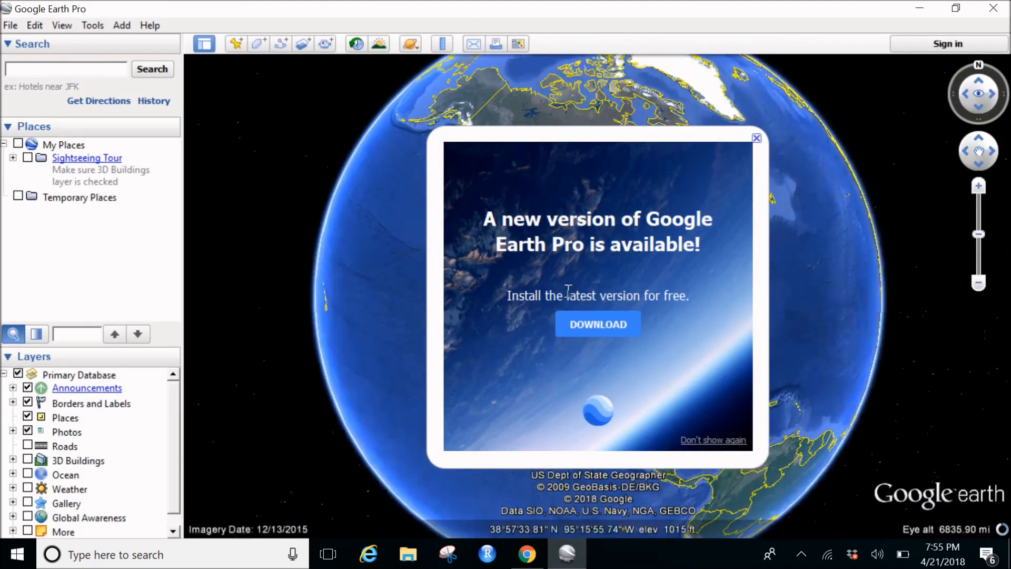
{"action": "mouse_move", "coordinate": [706, 411]}
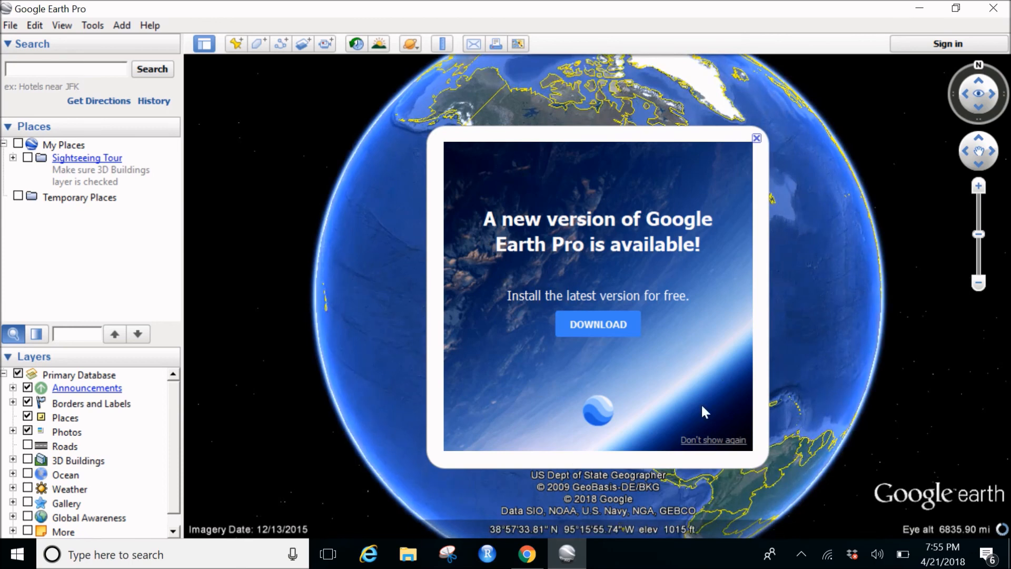